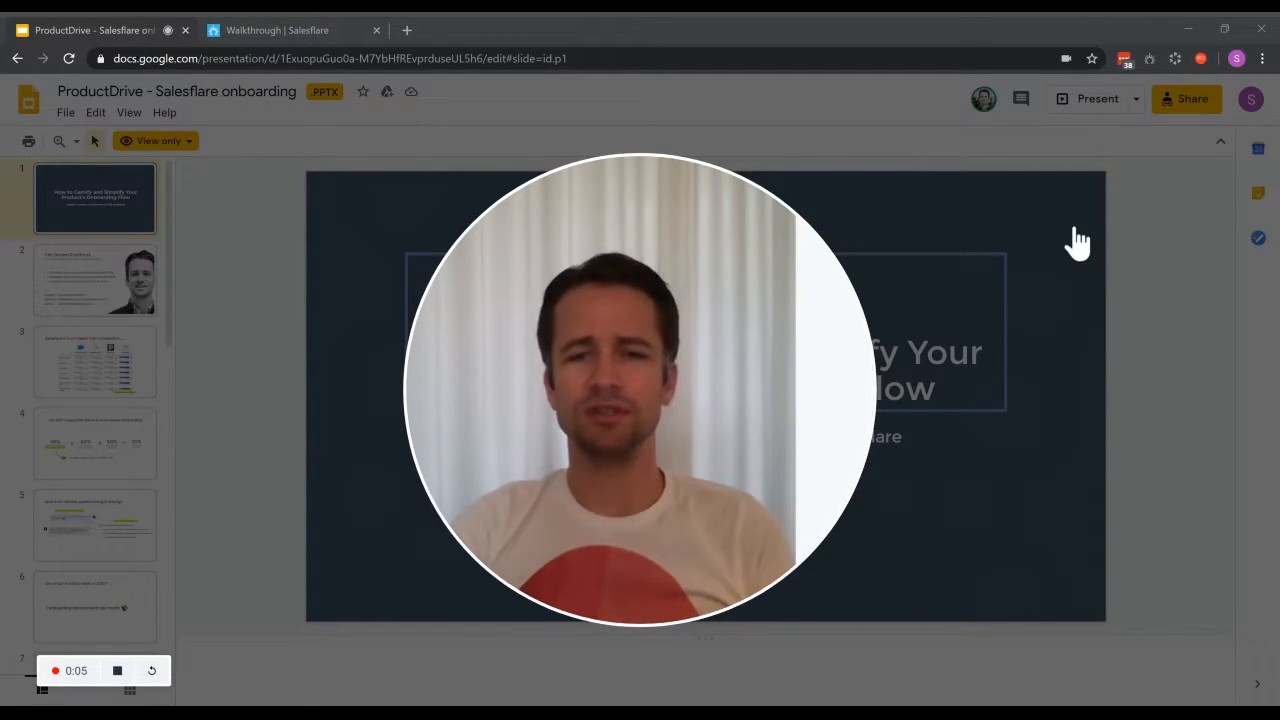
mouse_move(1072, 292)
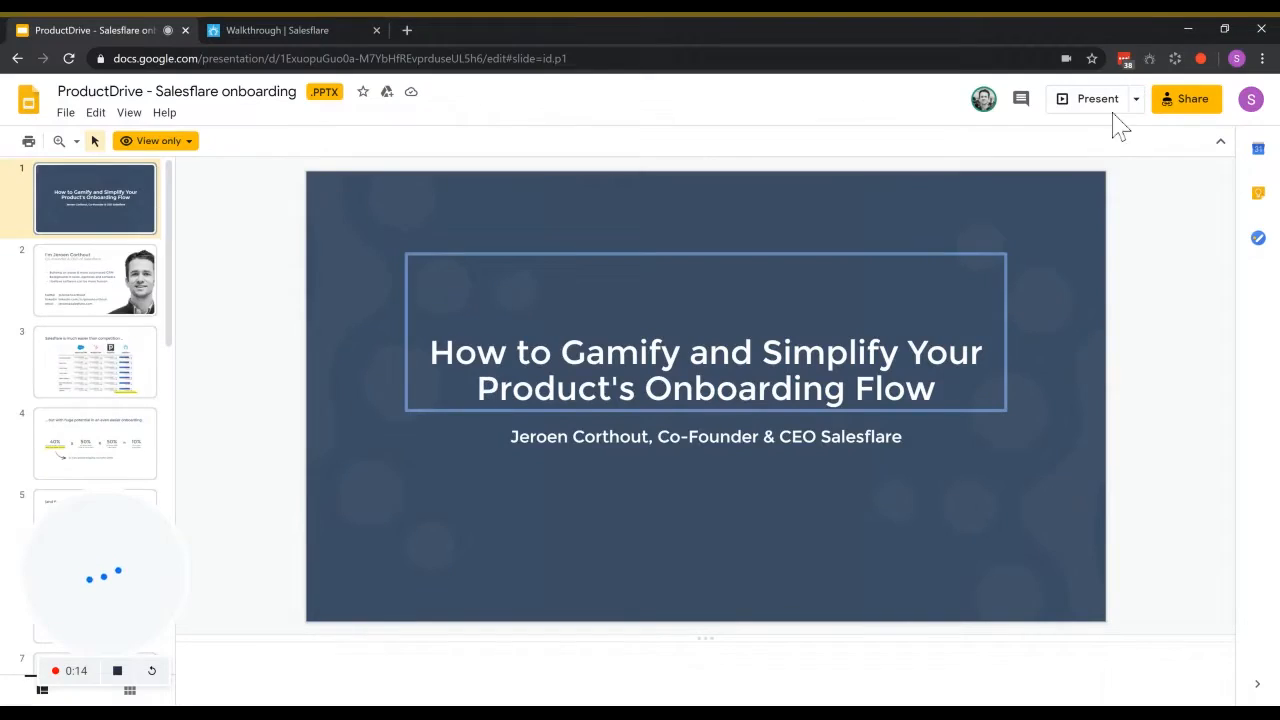
Present the onboarding deck full screen from the title slide.
click(1096, 98)
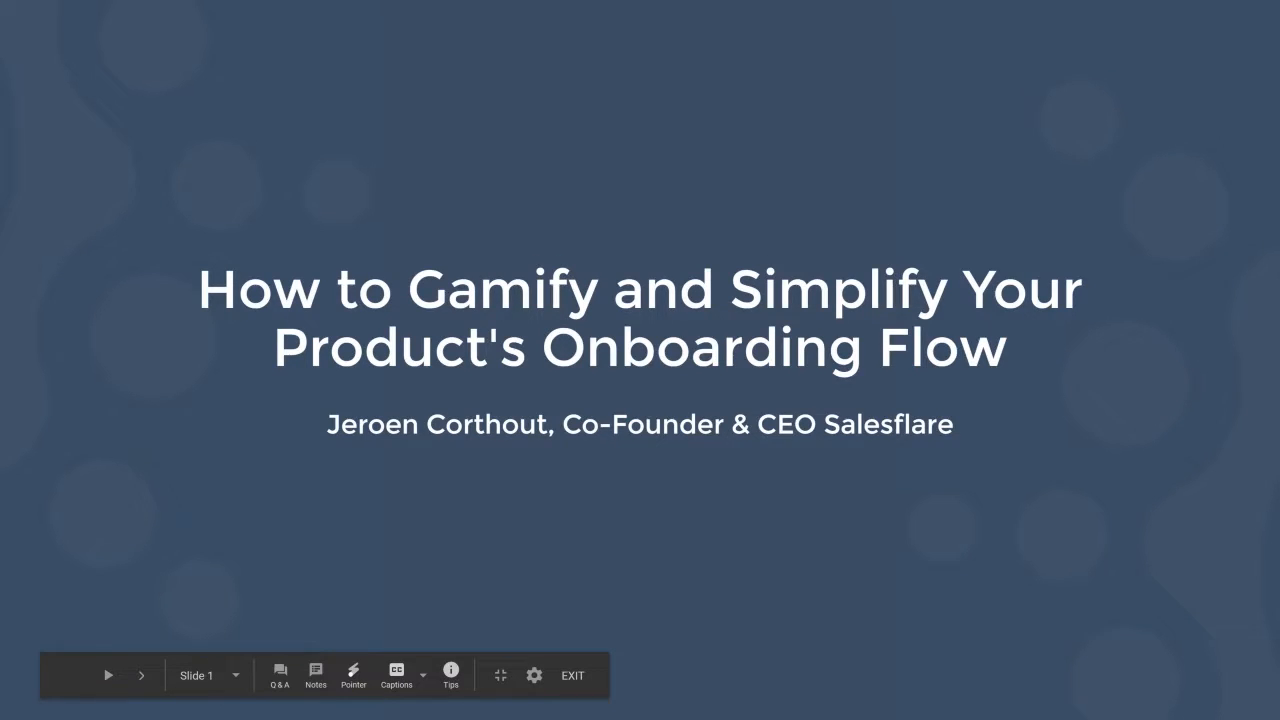
click(142, 676)
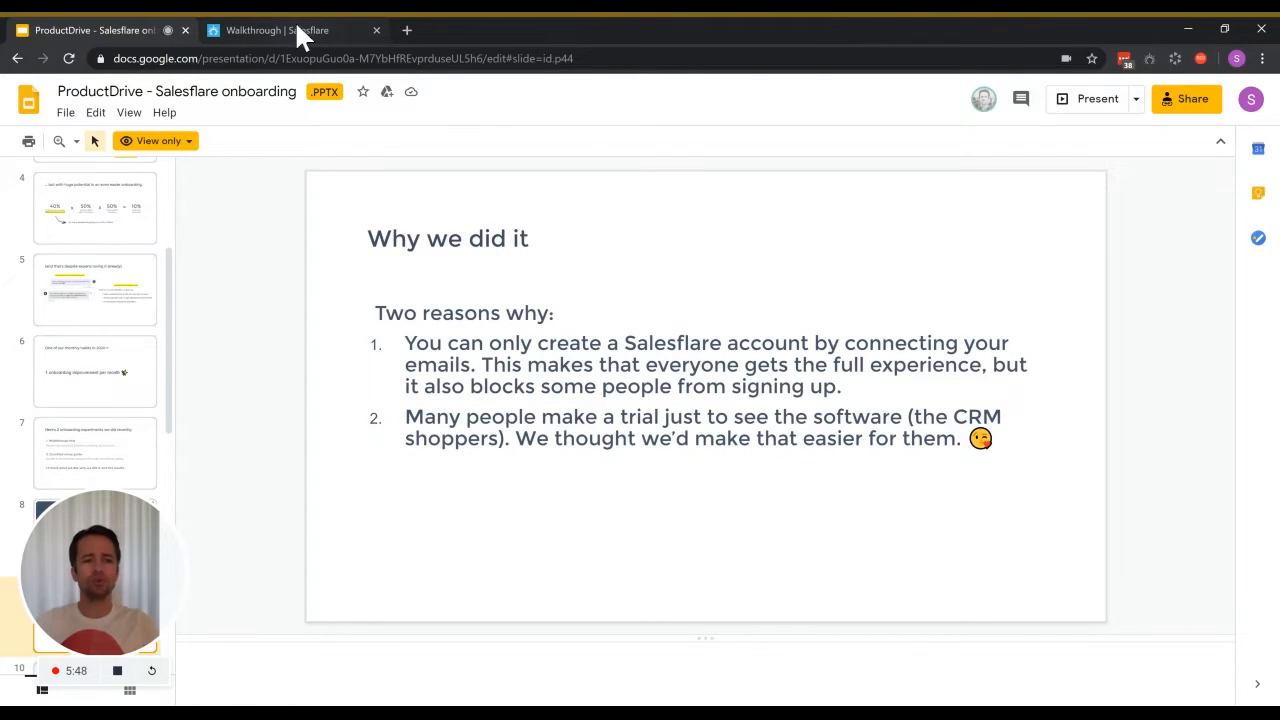
Page past the 'Work less' and 'Be in control' intro cards to the Welcome screen.
click(280, 30)
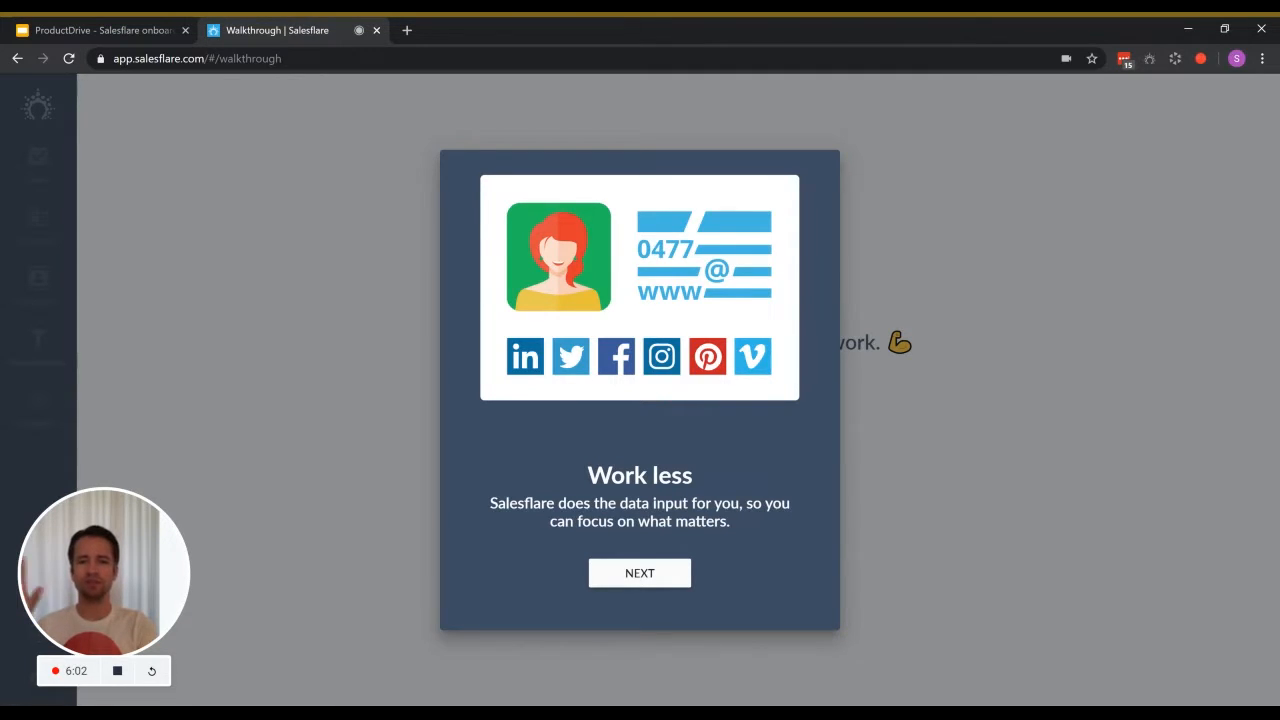
mouse_move(708, 338)
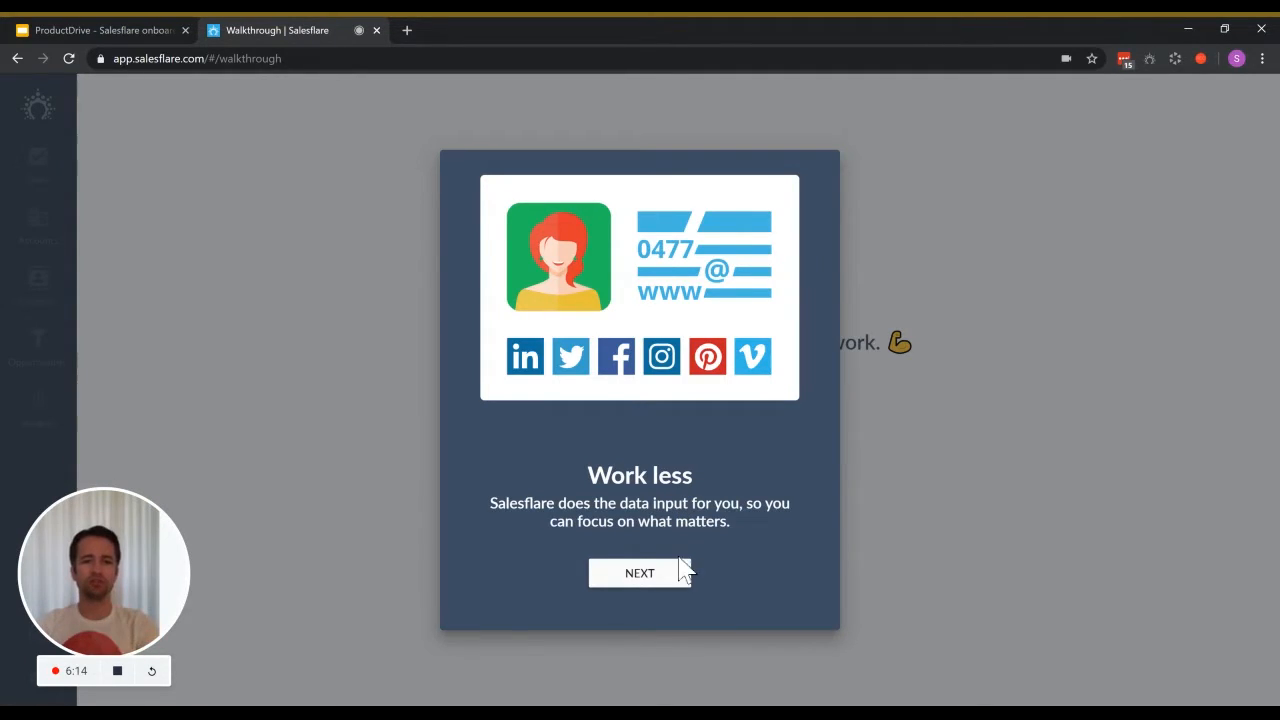
click(640, 572)
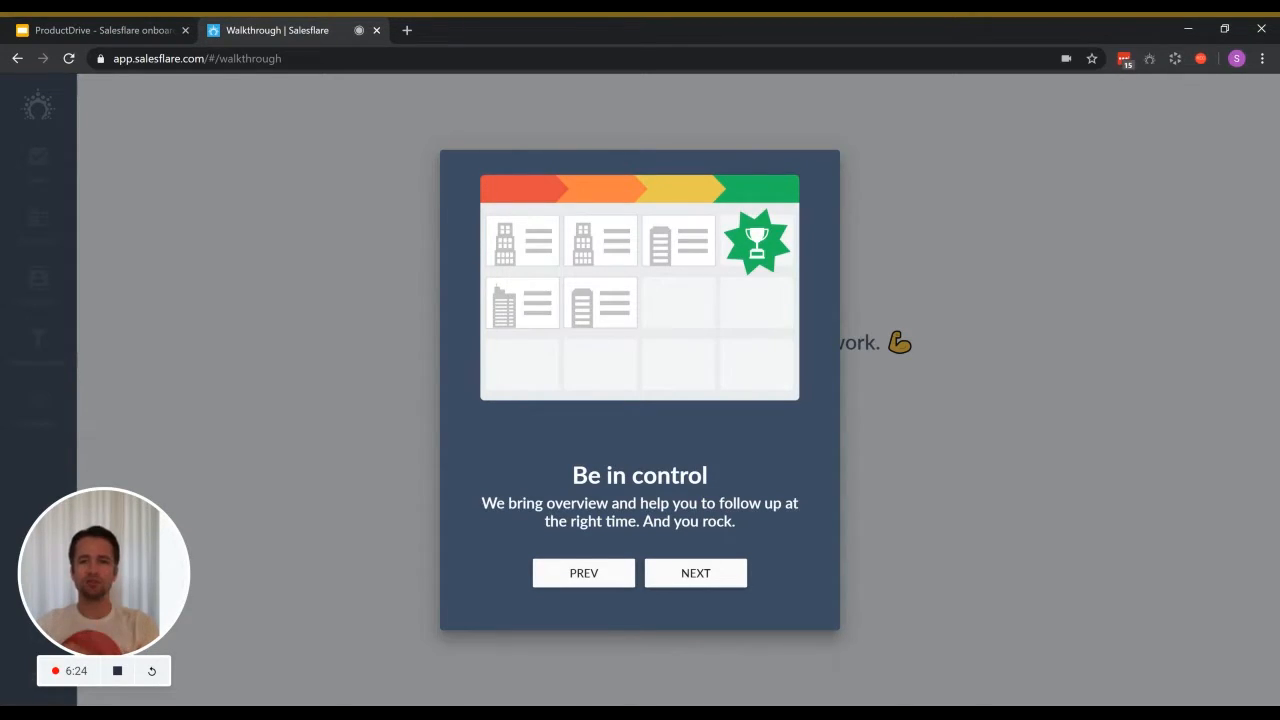
click(696, 572)
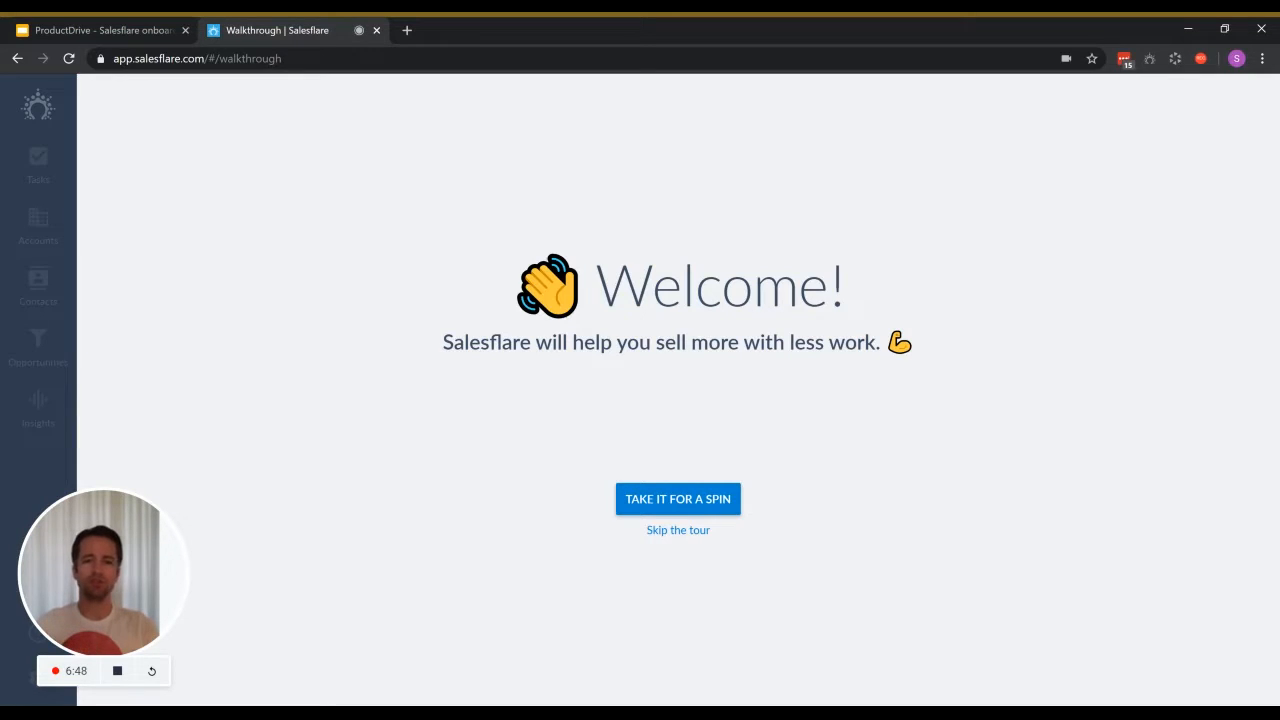
mouse_move(716, 524)
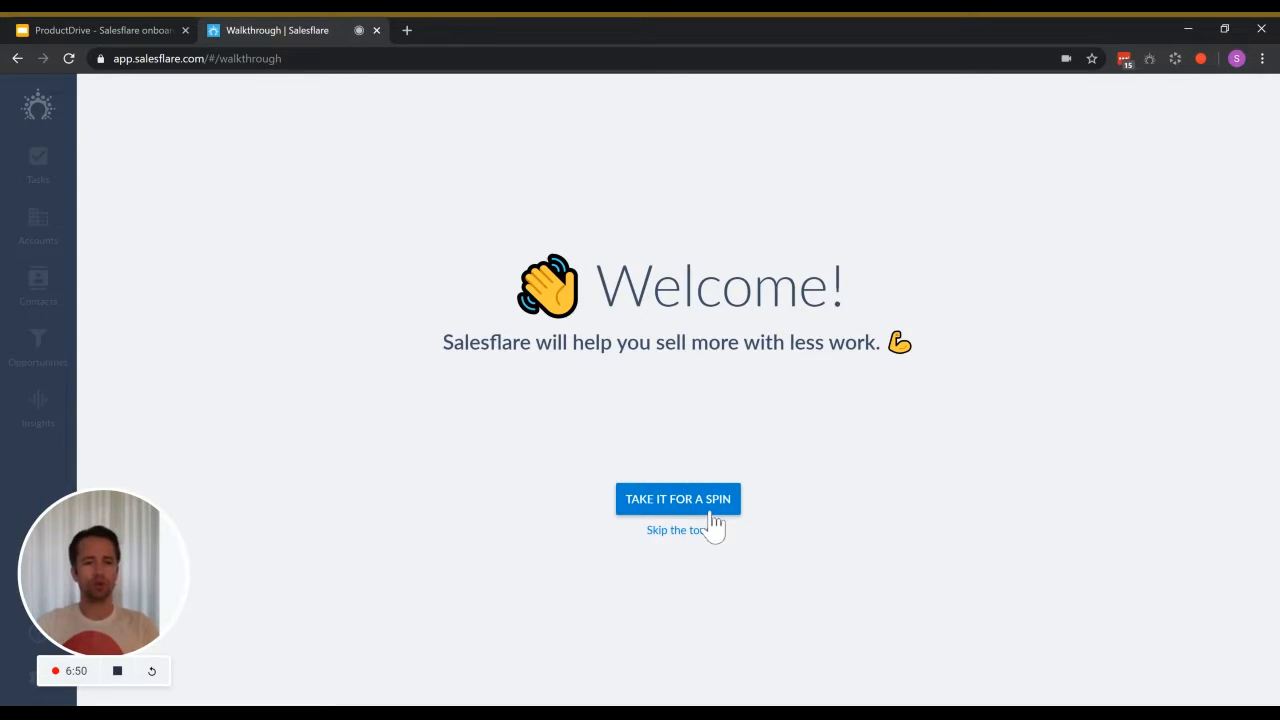
mouse_move(708, 544)
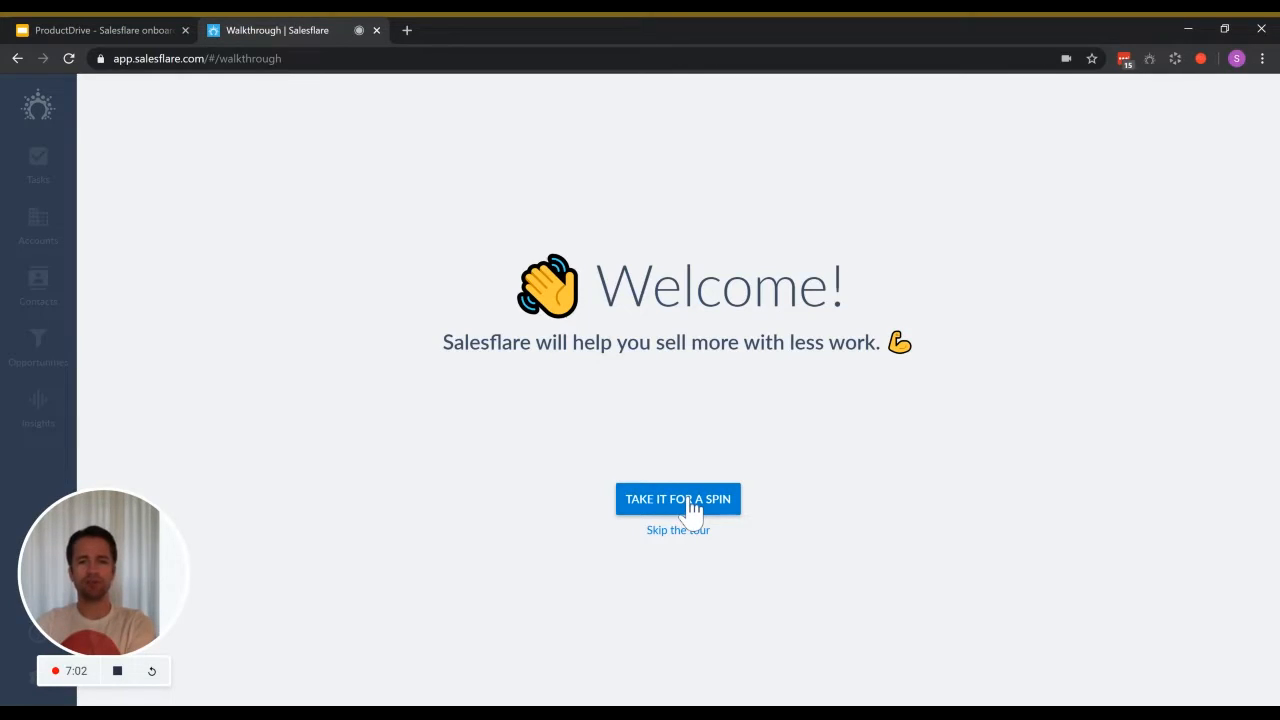
Start the guided product tour with 'Take it for a spin'.
click(678, 500)
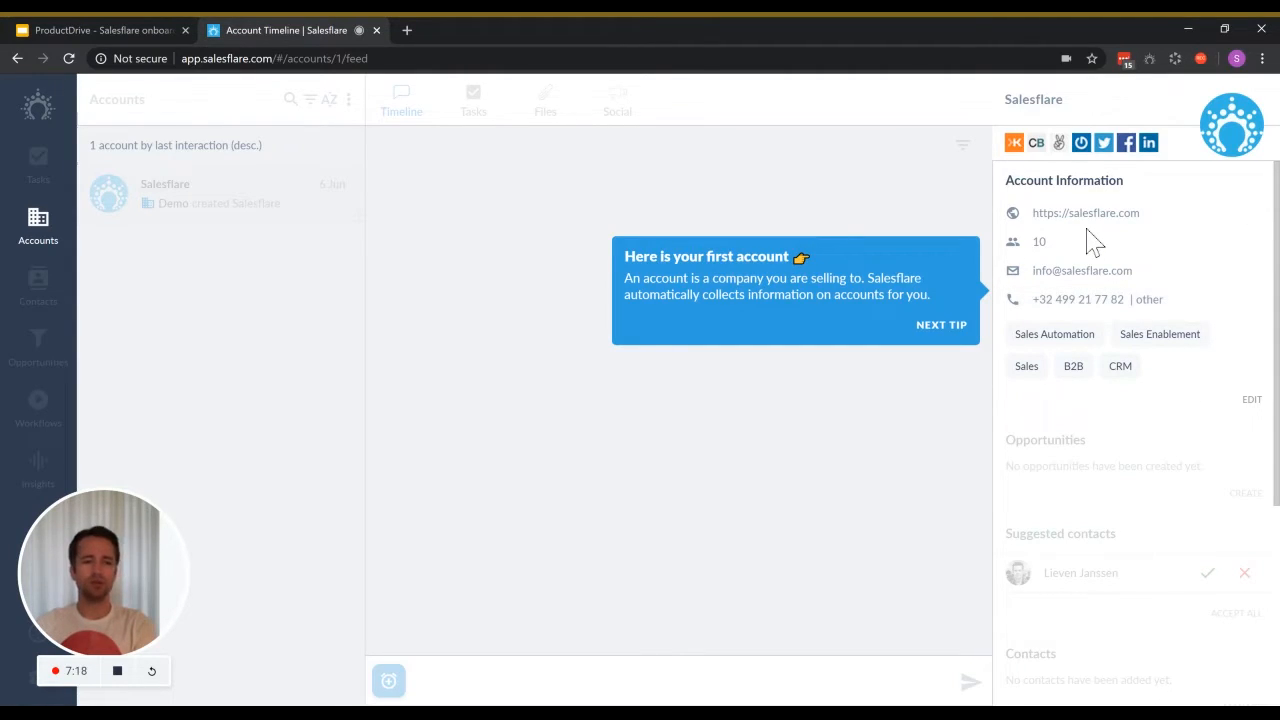
click(940, 324)
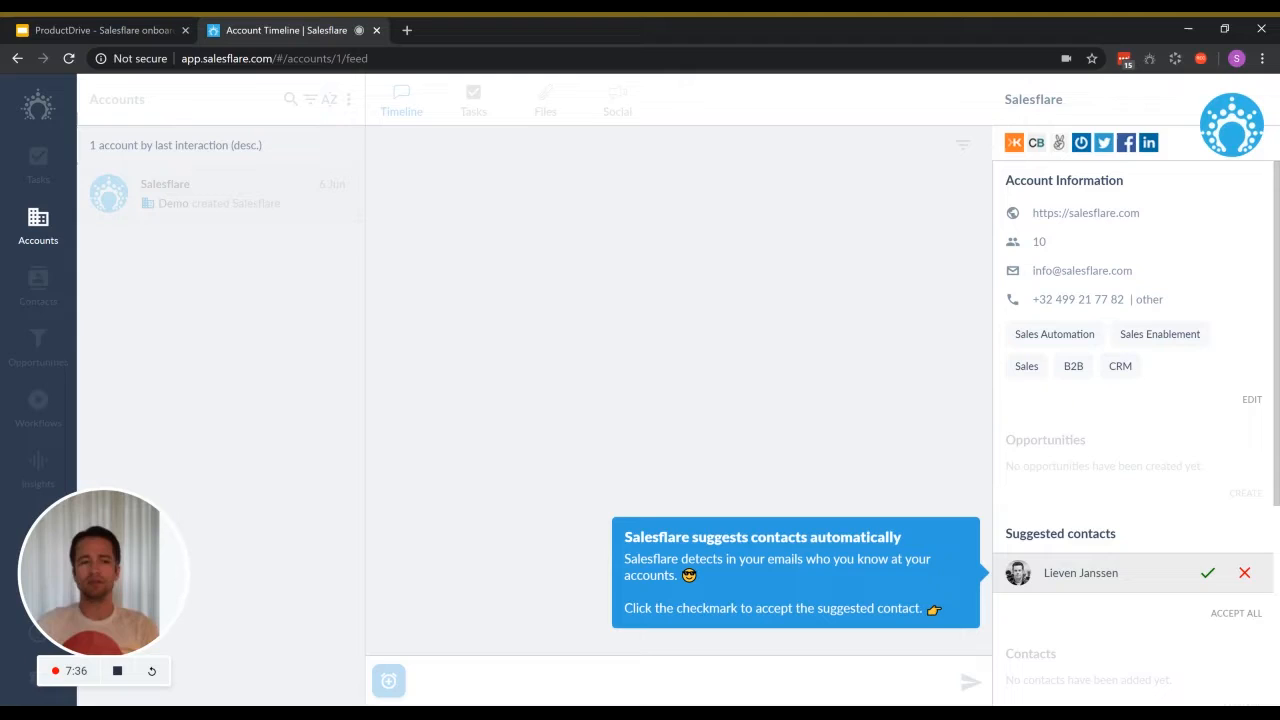
click(1208, 572)
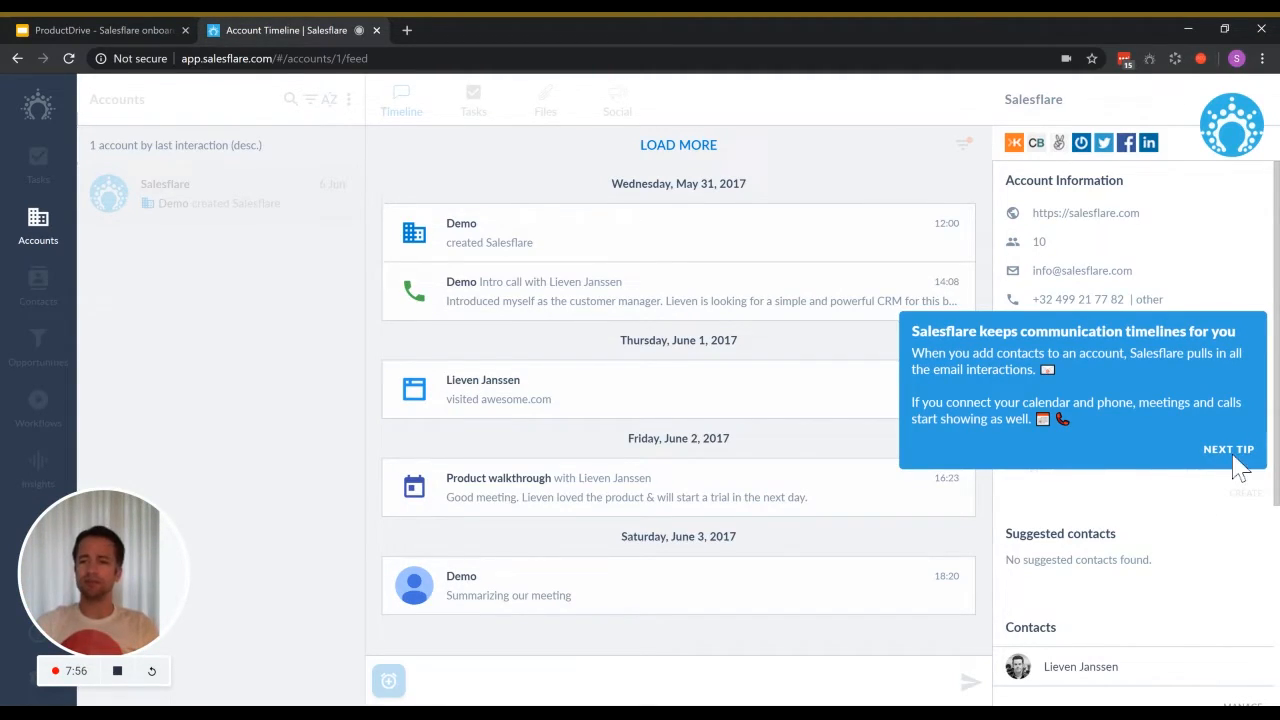
Create a default new opportunity for the Salesflare account and view it in the pipeline.
click(1228, 448)
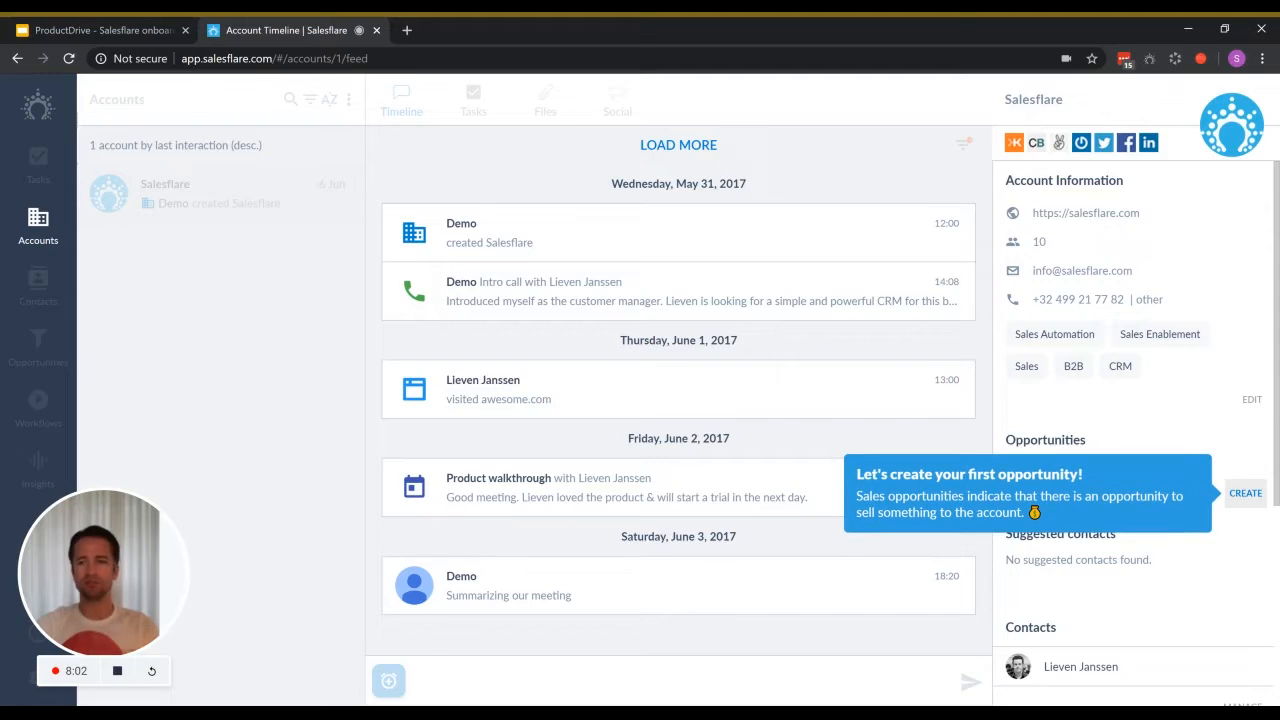
click(1244, 492)
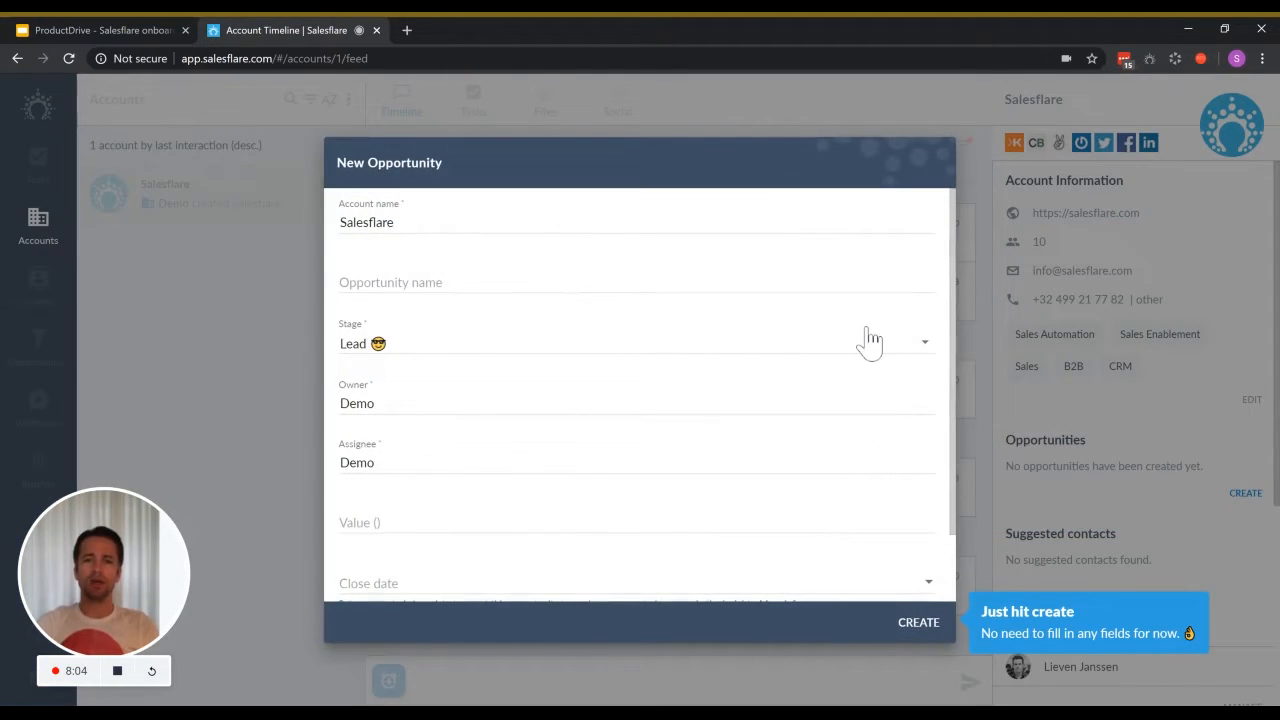
mouse_move(898, 588)
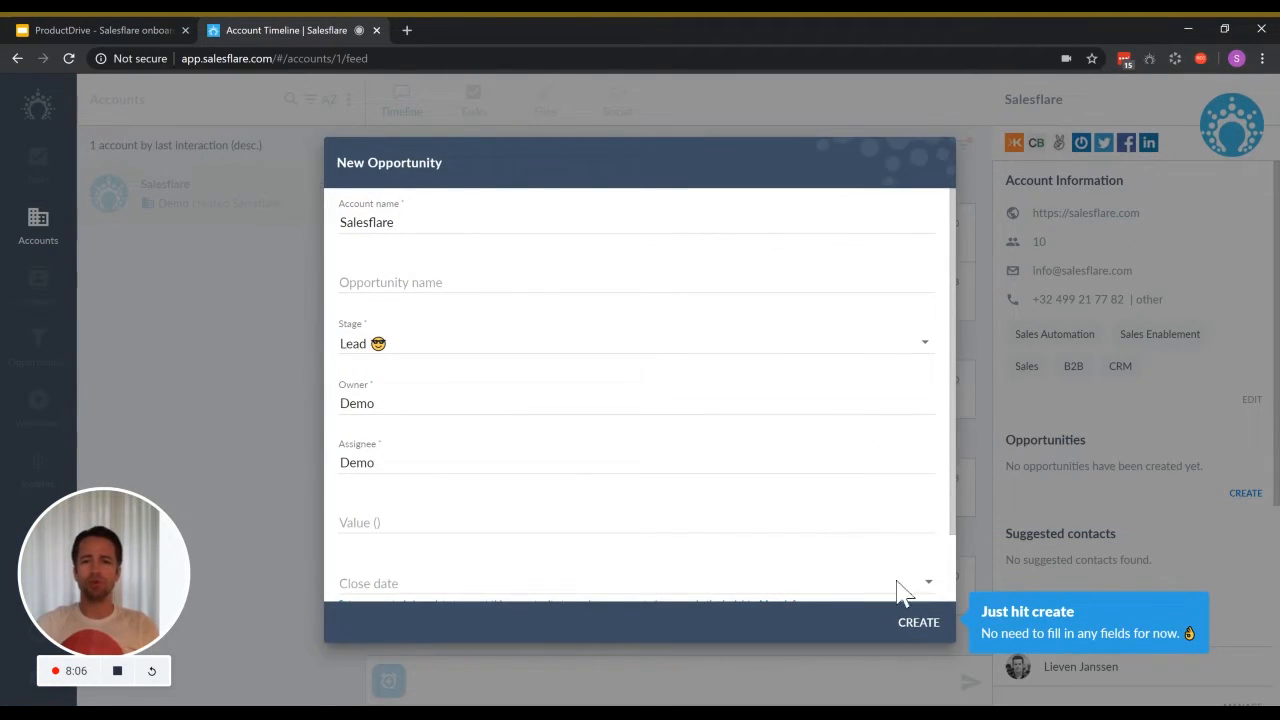
click(916, 622)
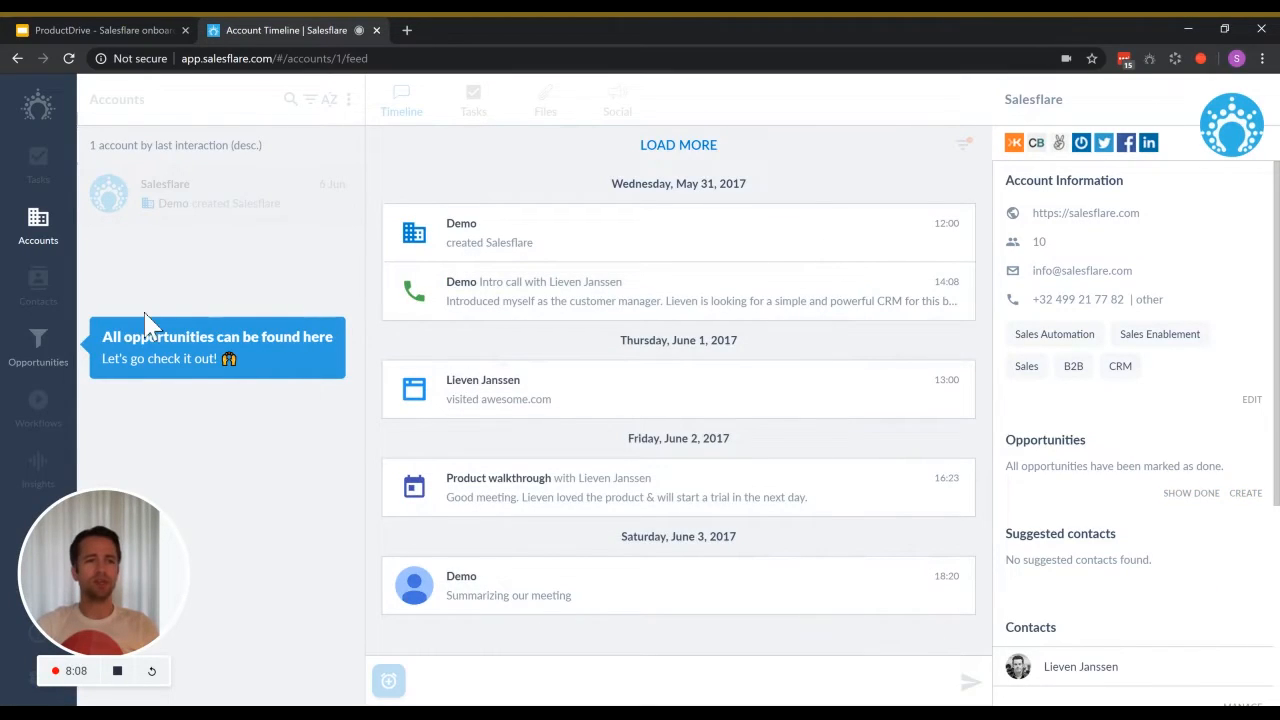
click(38, 344)
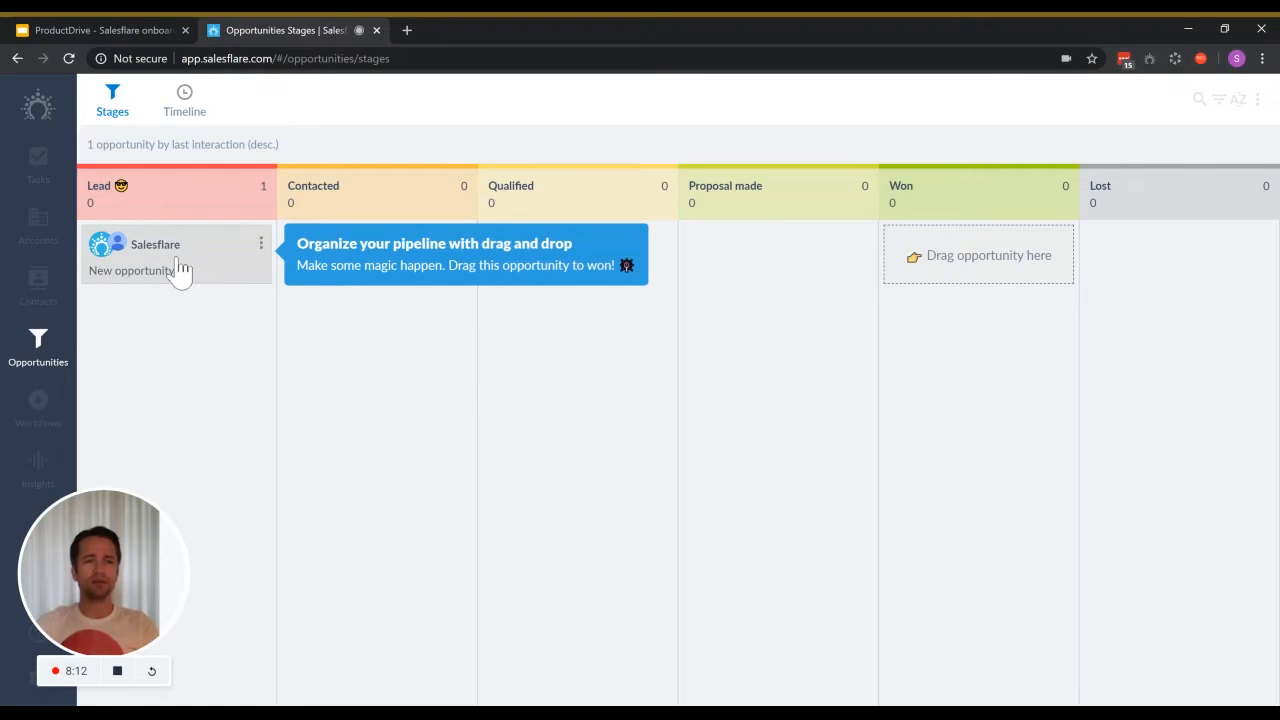
mouse_move(172, 264)
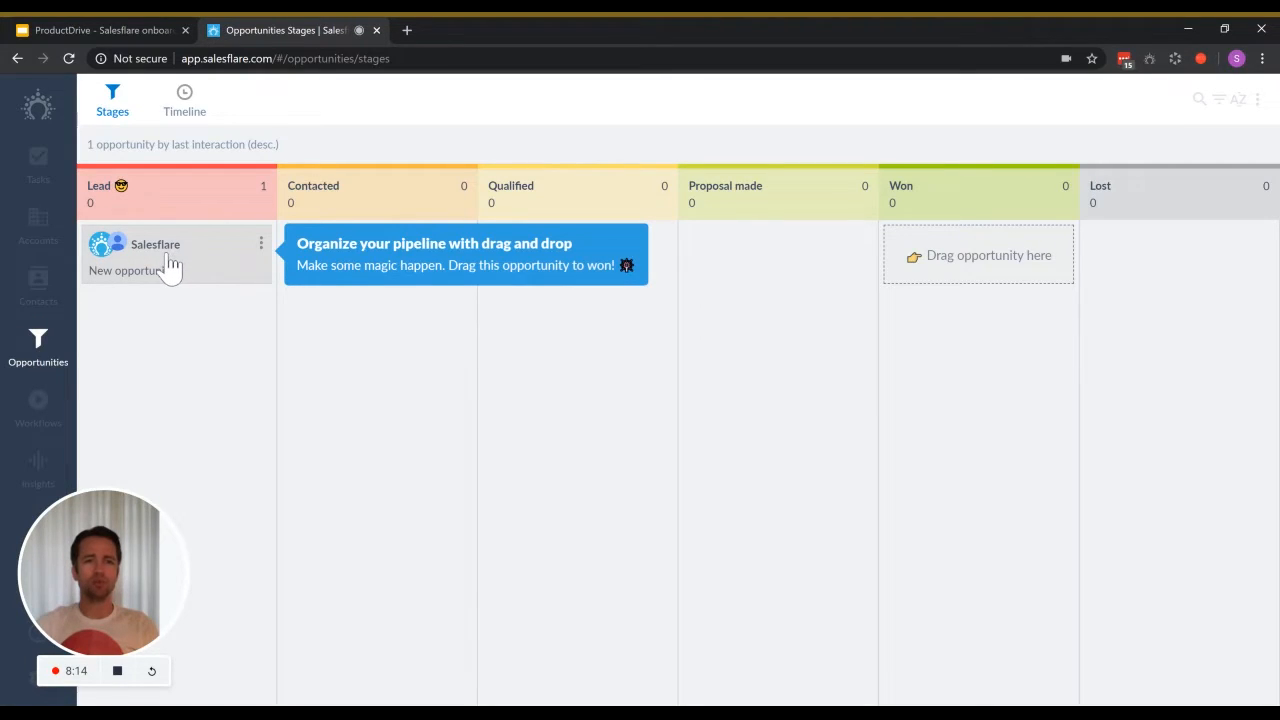
Drag the new opportunity card into the Won stage of the pipeline.
drag(176, 256, 860, 316)
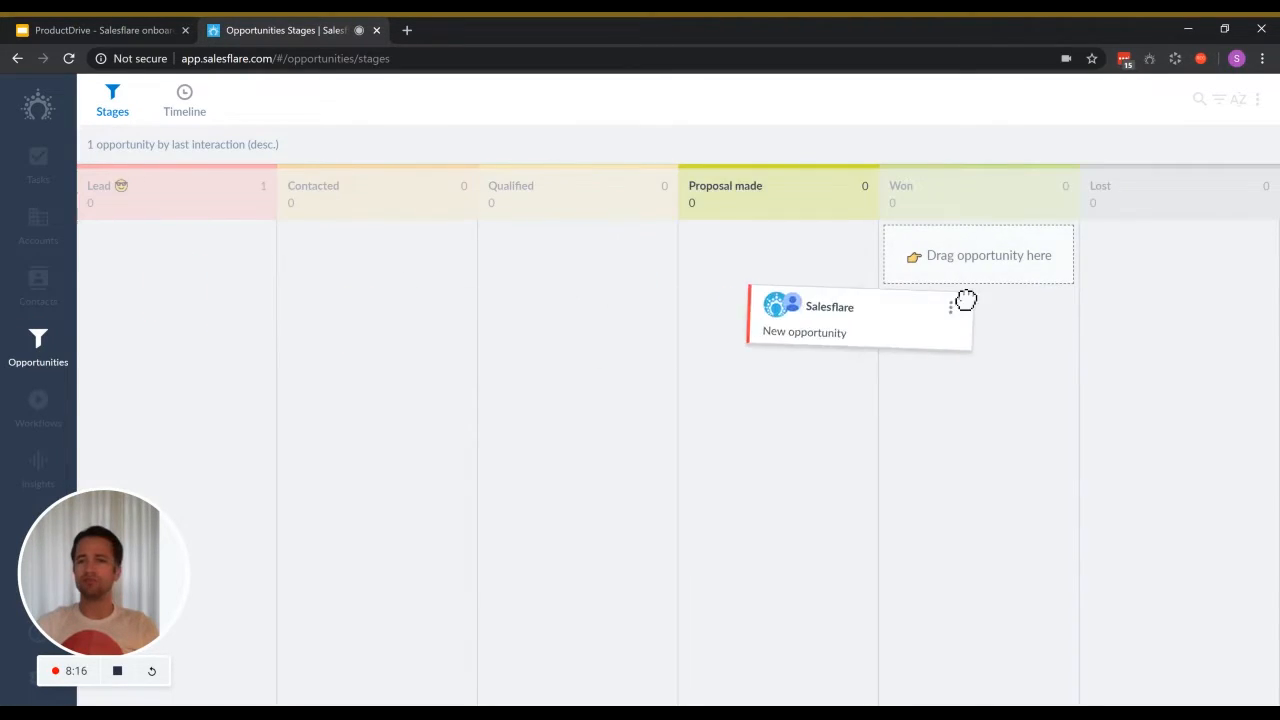
drag(860, 316, 980, 304)
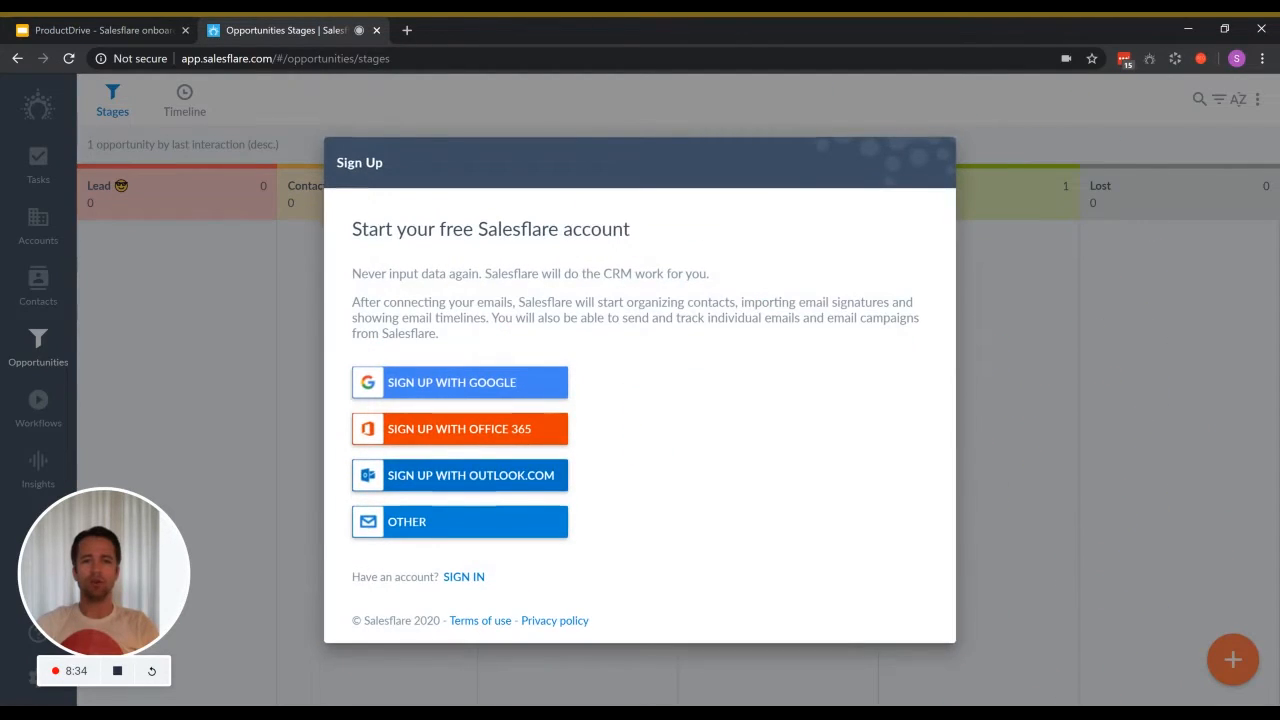
mouse_move(936, 318)
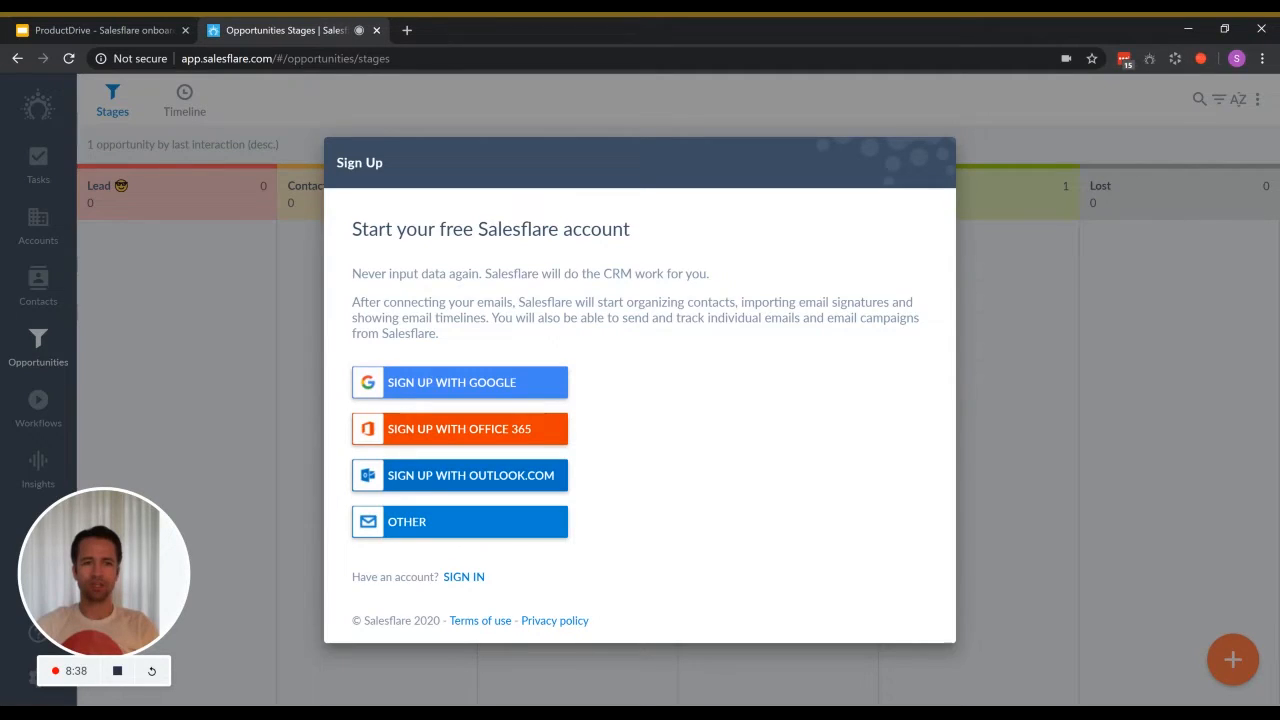
mouse_move(718, 302)
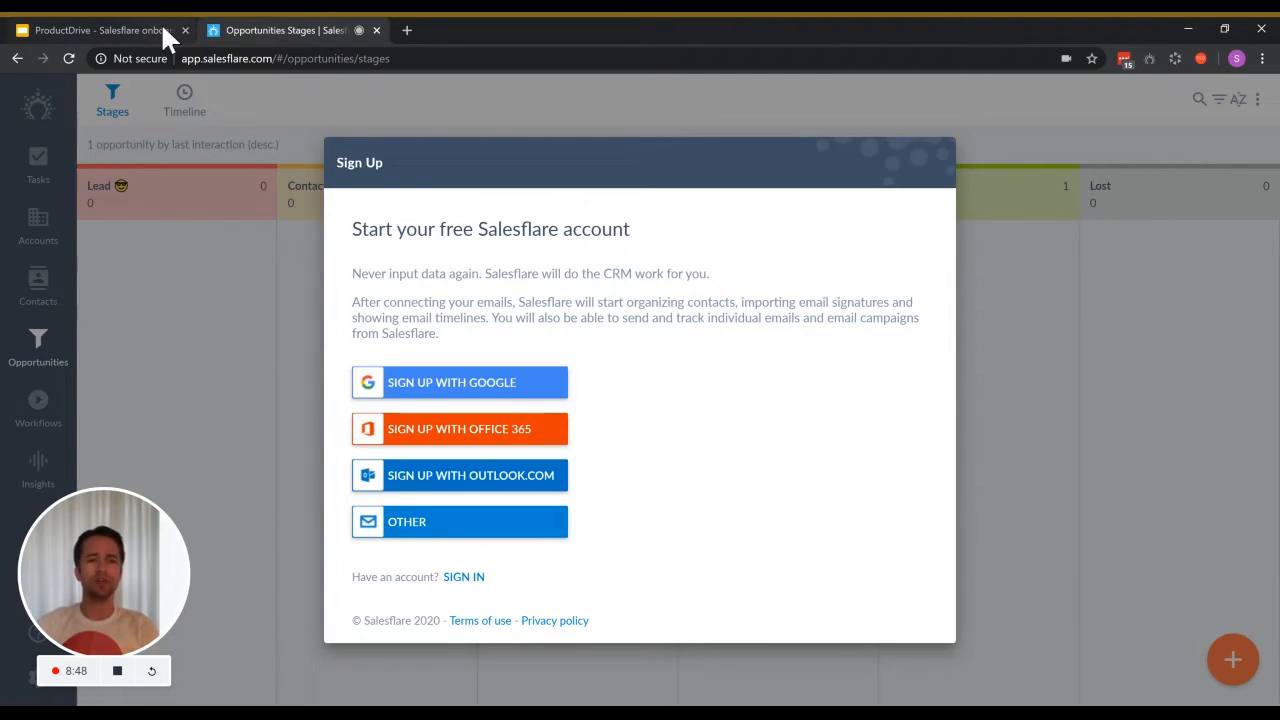
Switch back to the ProductDrive - Salesflare onboarding presentation.
click(96, 30)
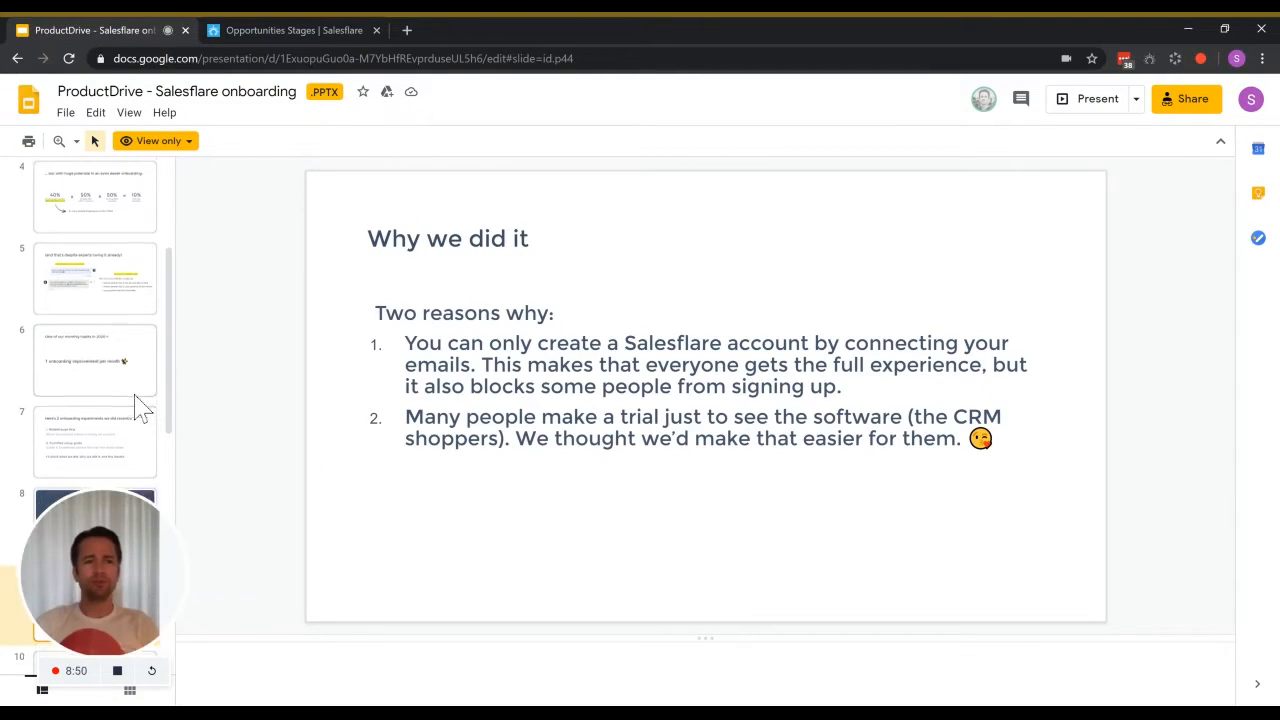
Jump to slide 11 'The results' and present it full screen.
click(96, 380)
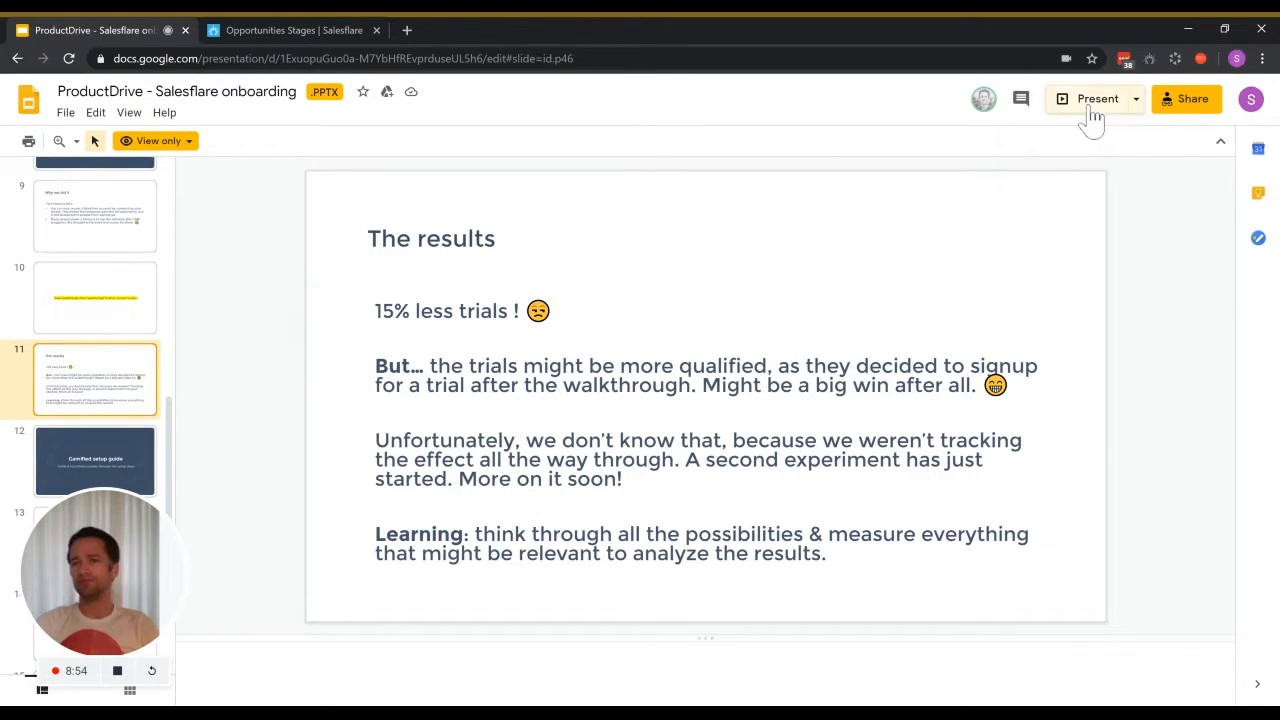
click(1096, 98)
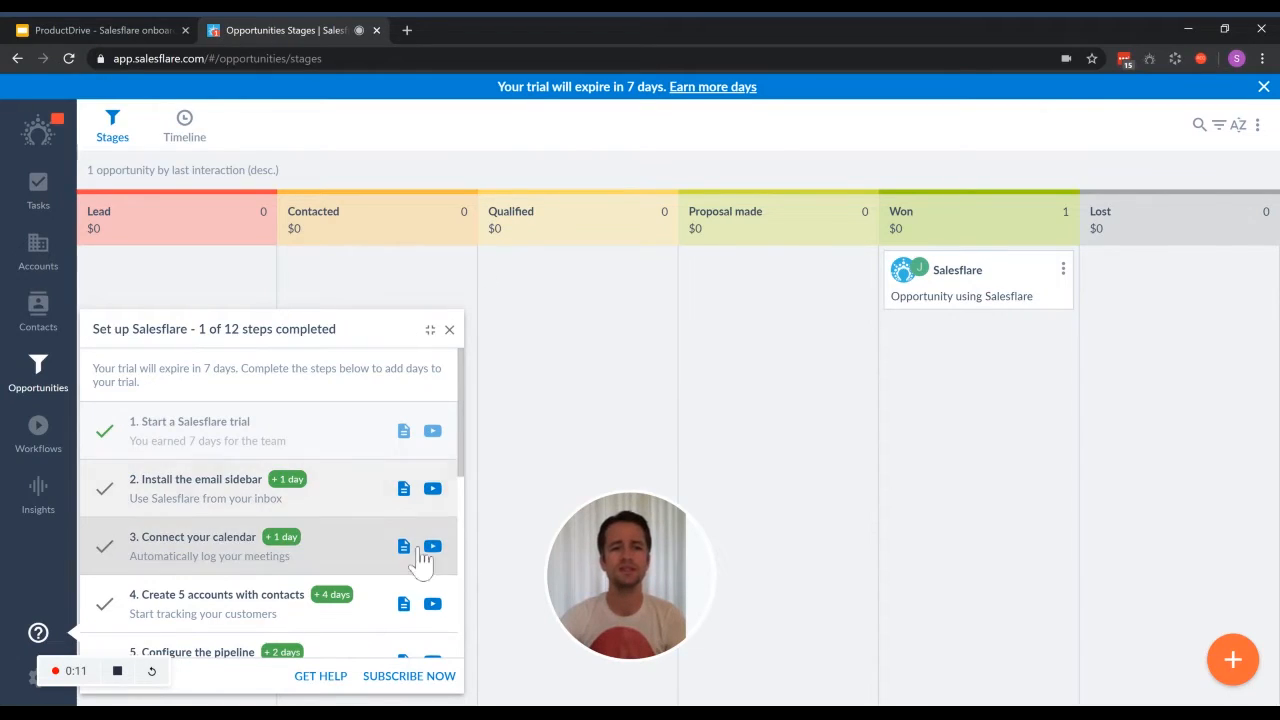
mouse_move(404, 428)
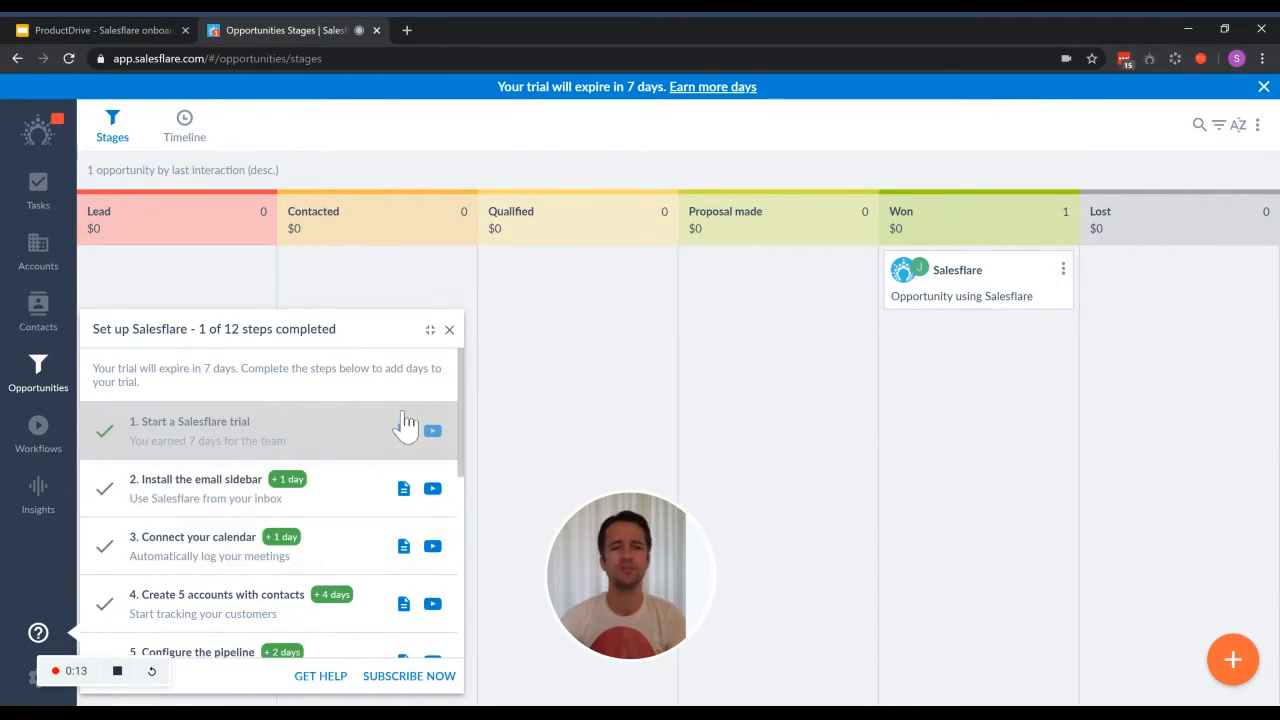
mouse_move(470, 414)
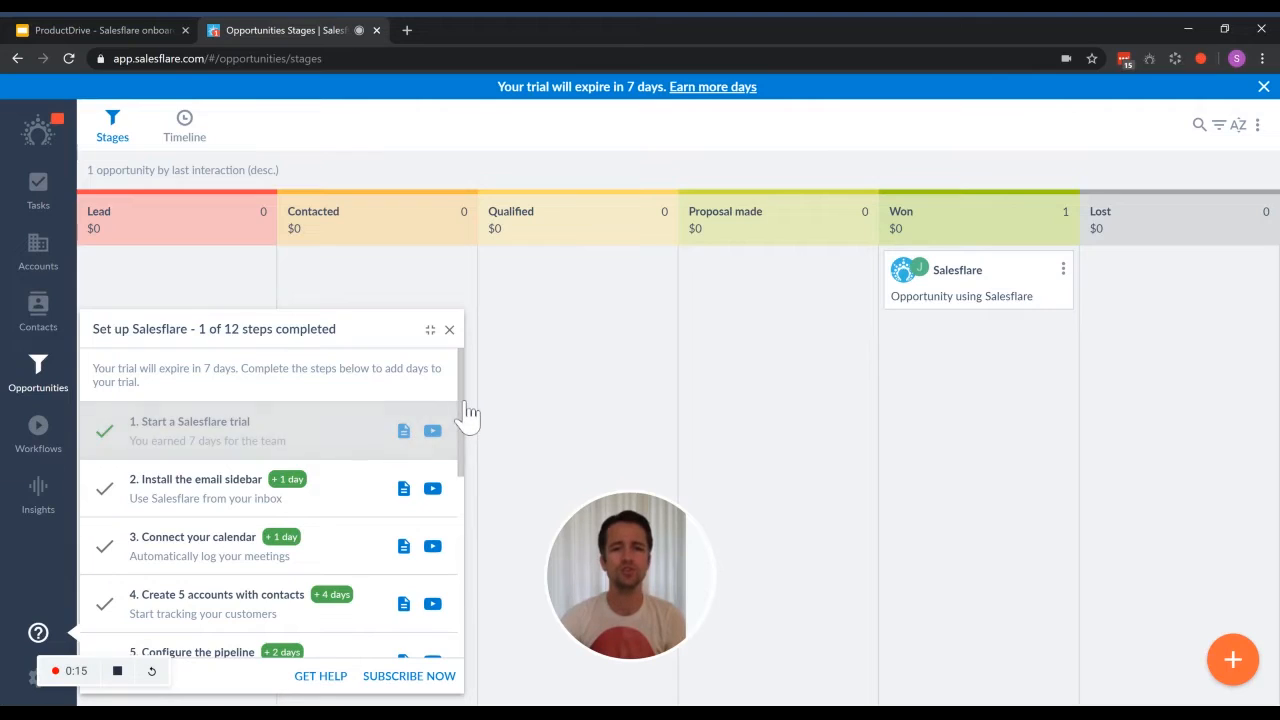
Scroll the setup checklist to step 8 'Create custom fields' and select it.
scroll(down, 3)
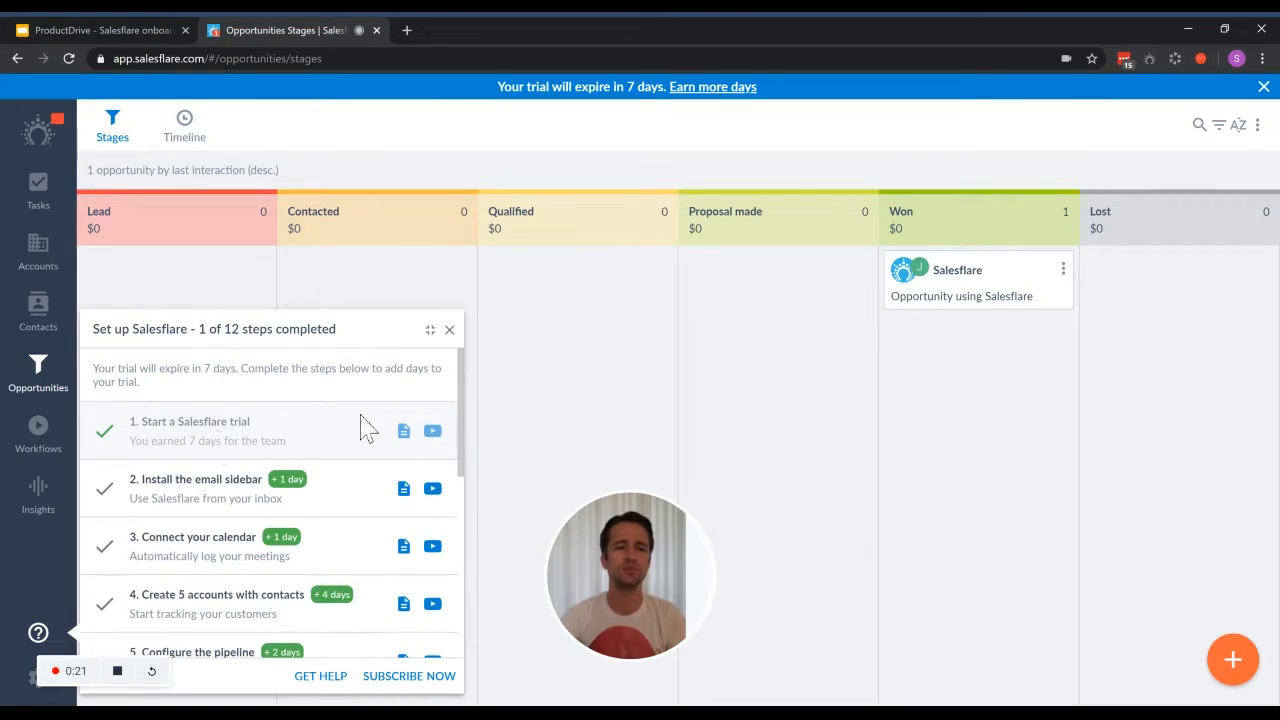
mouse_move(464, 414)
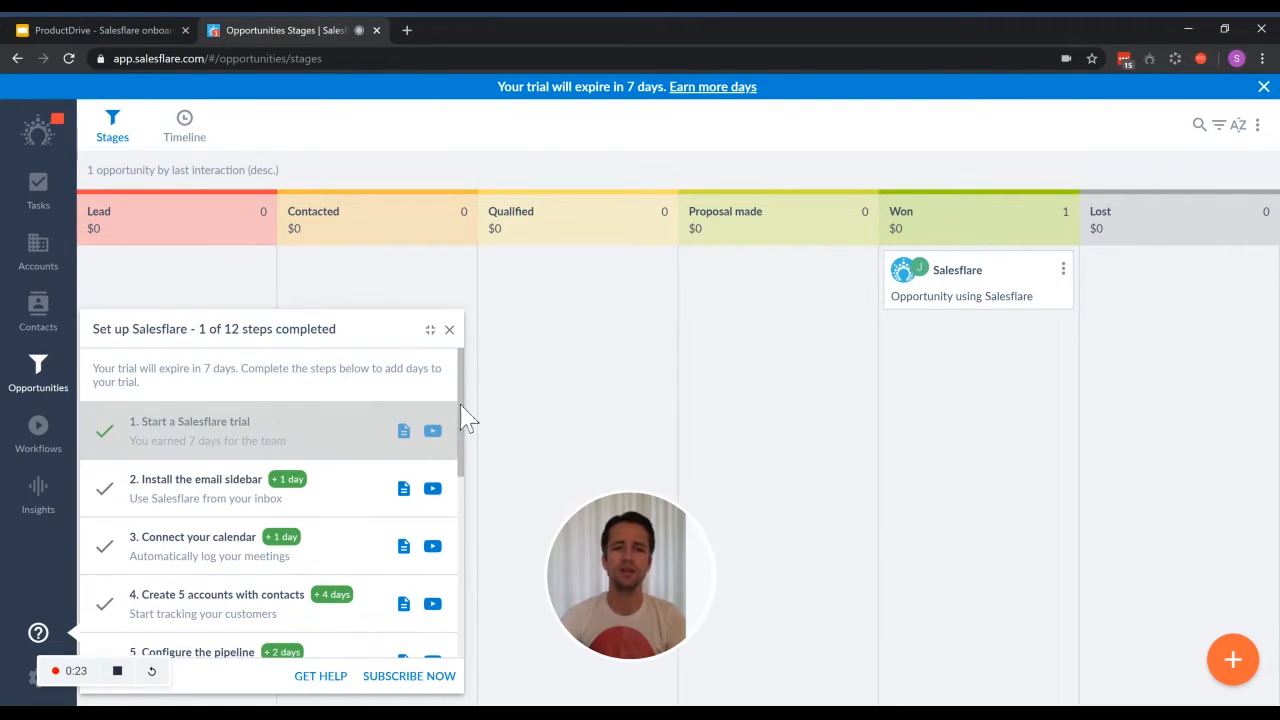
scroll(down, 3)
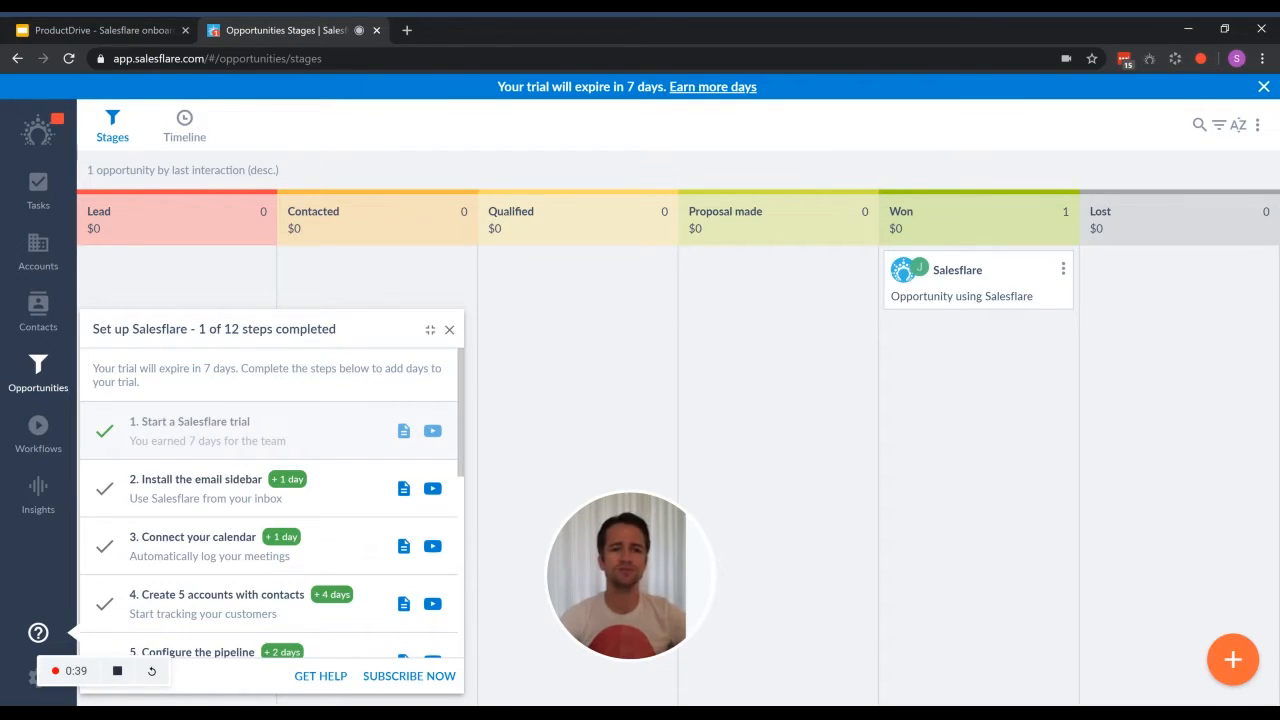
scroll(down, 3)
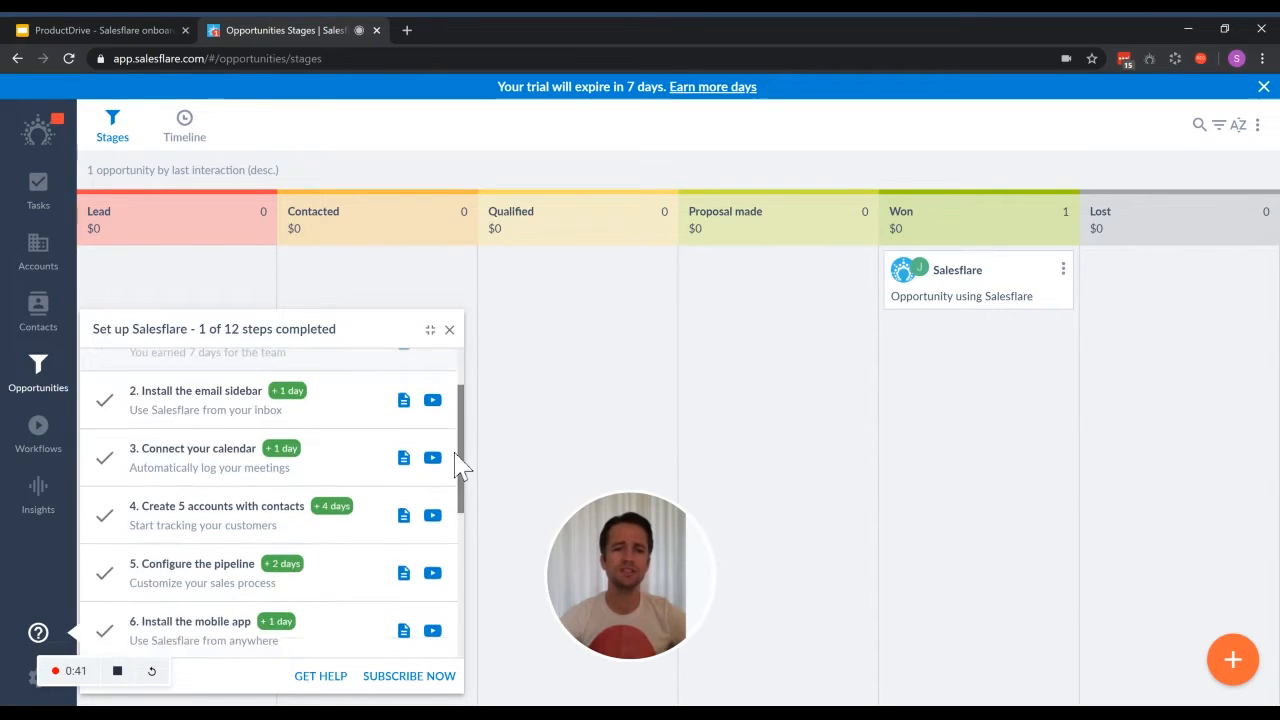
scroll(down, 3)
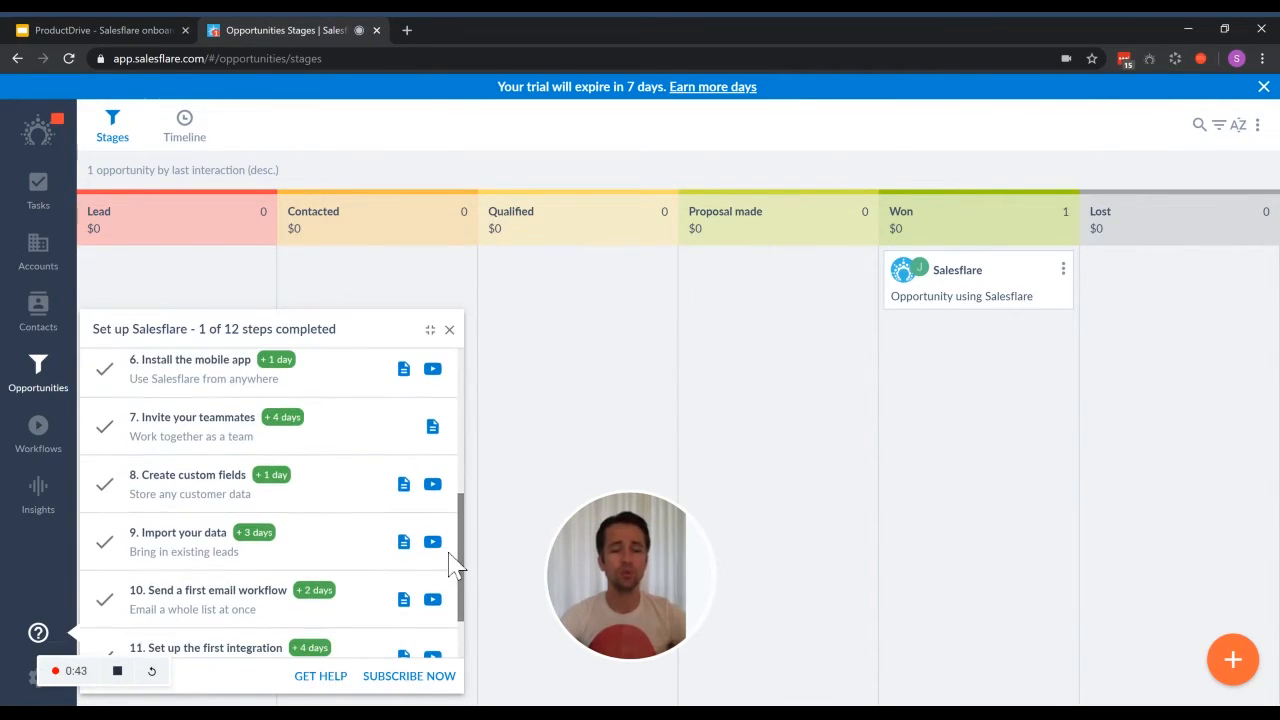
scroll(down, 3)
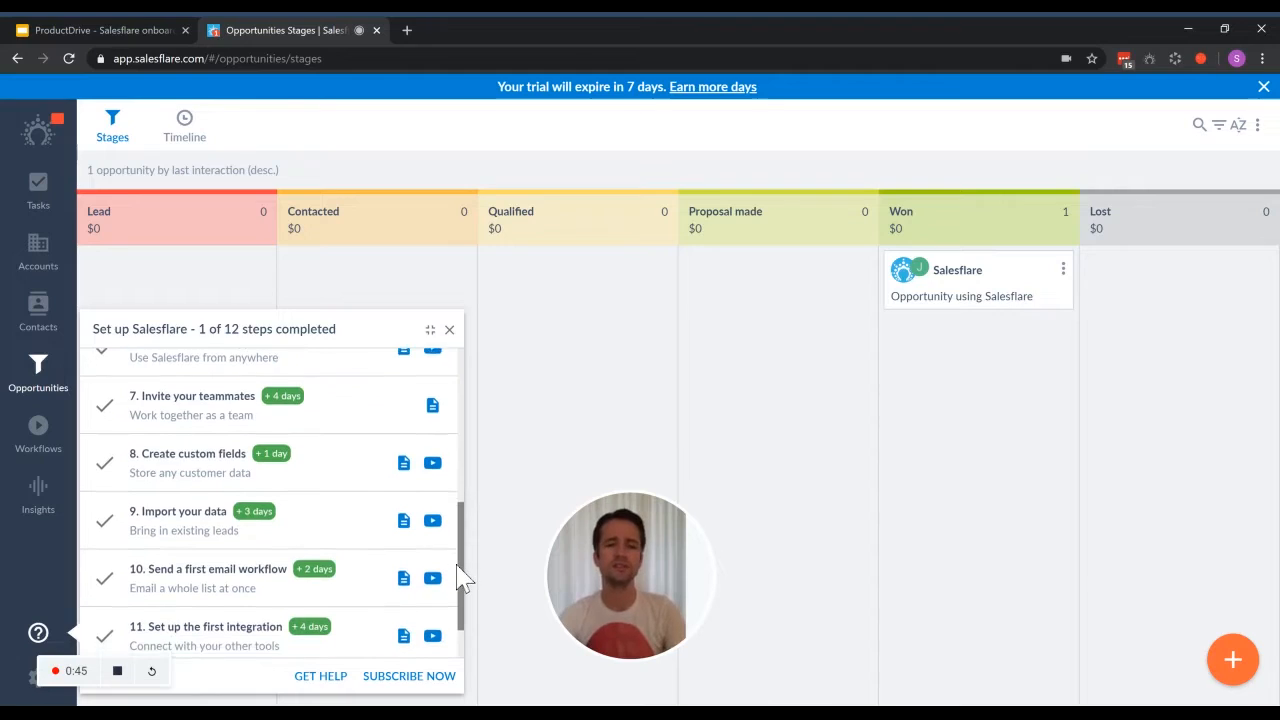
scroll(down, 3)
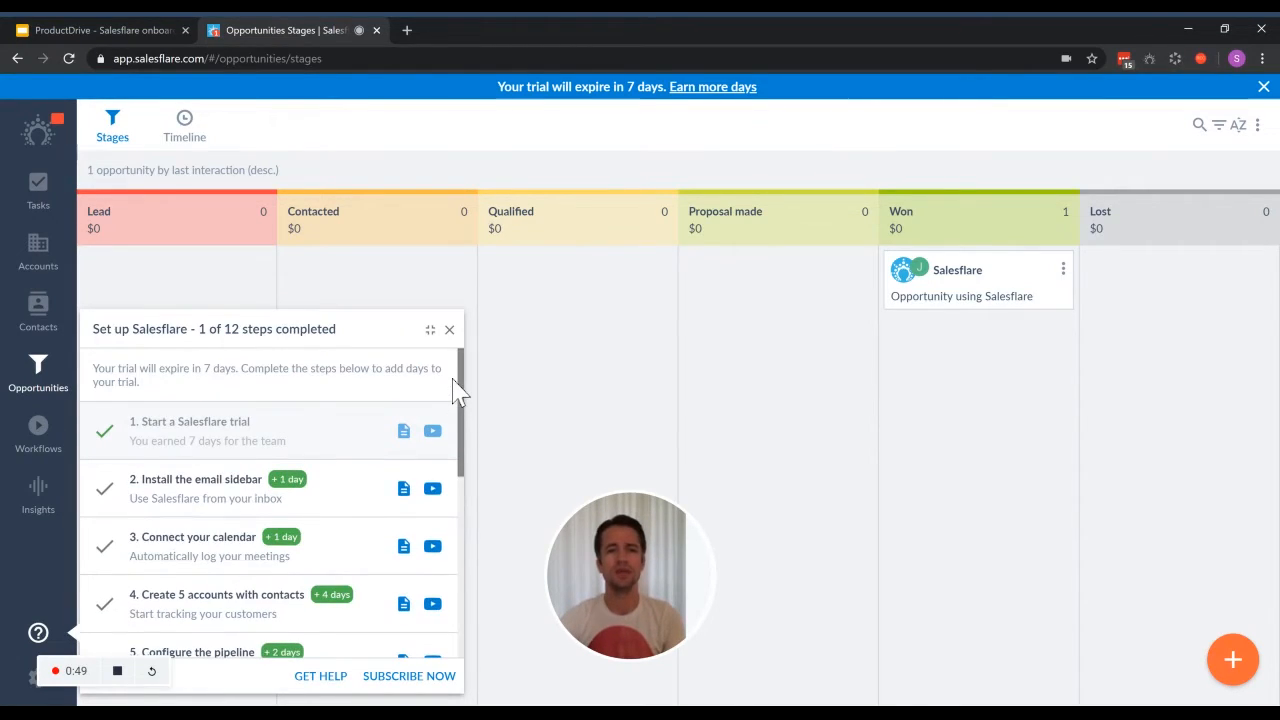
scroll(down, 3)
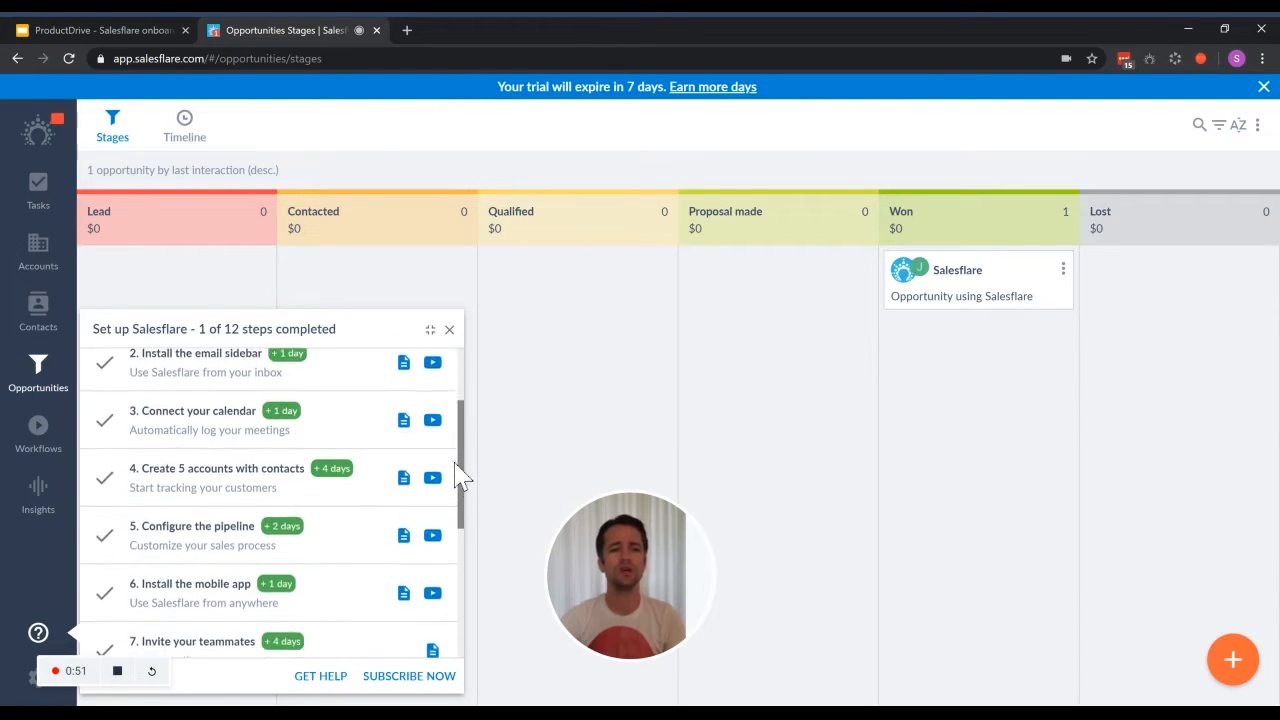
scroll(down, 3)
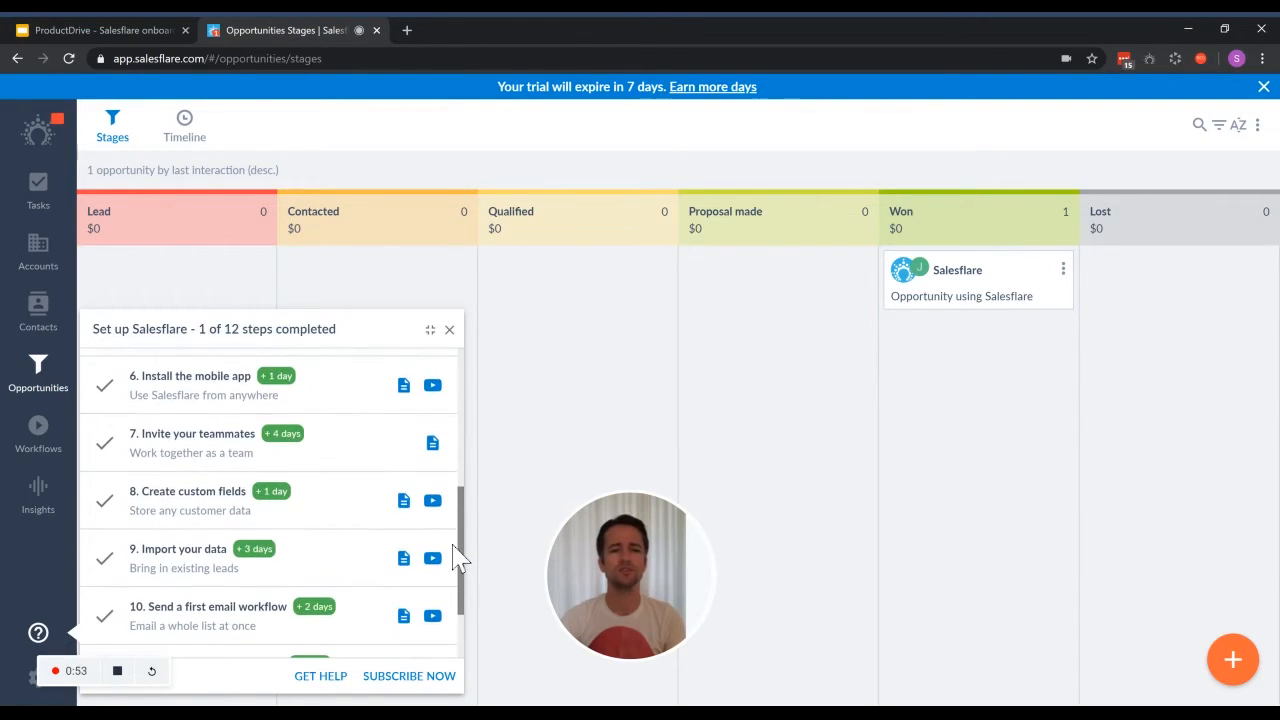
mouse_move(264, 512)
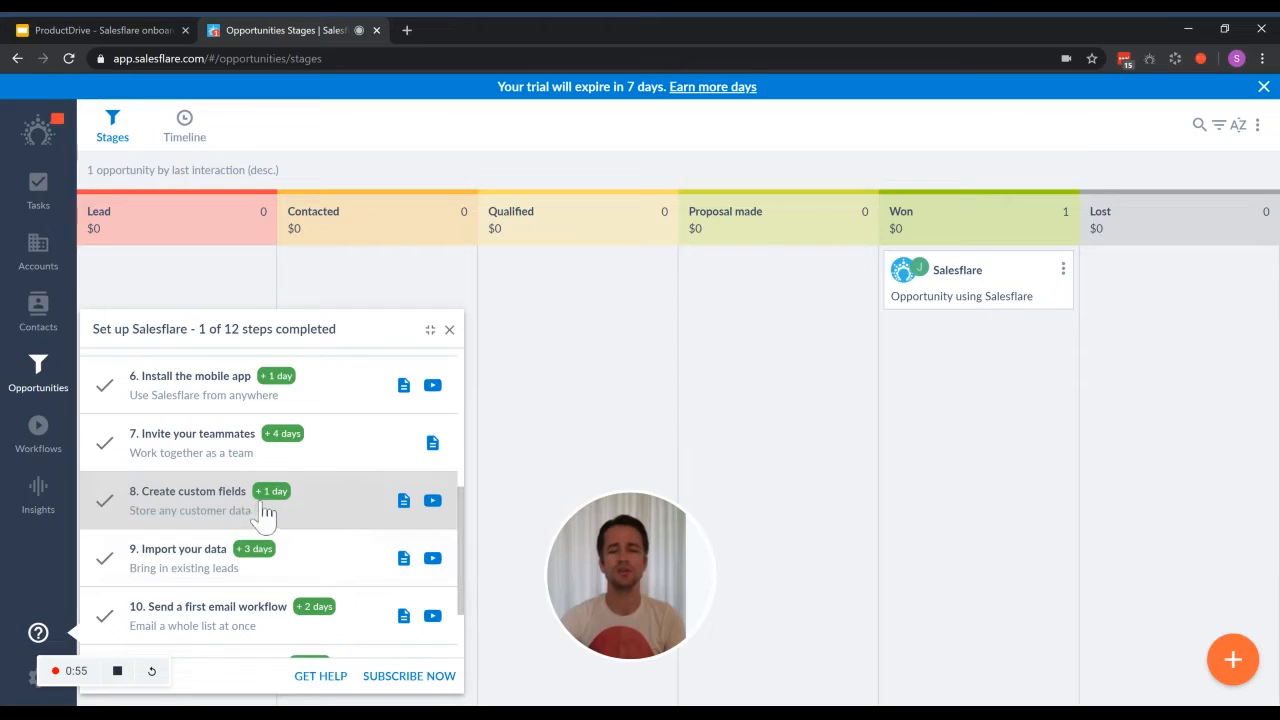
mouse_move(288, 500)
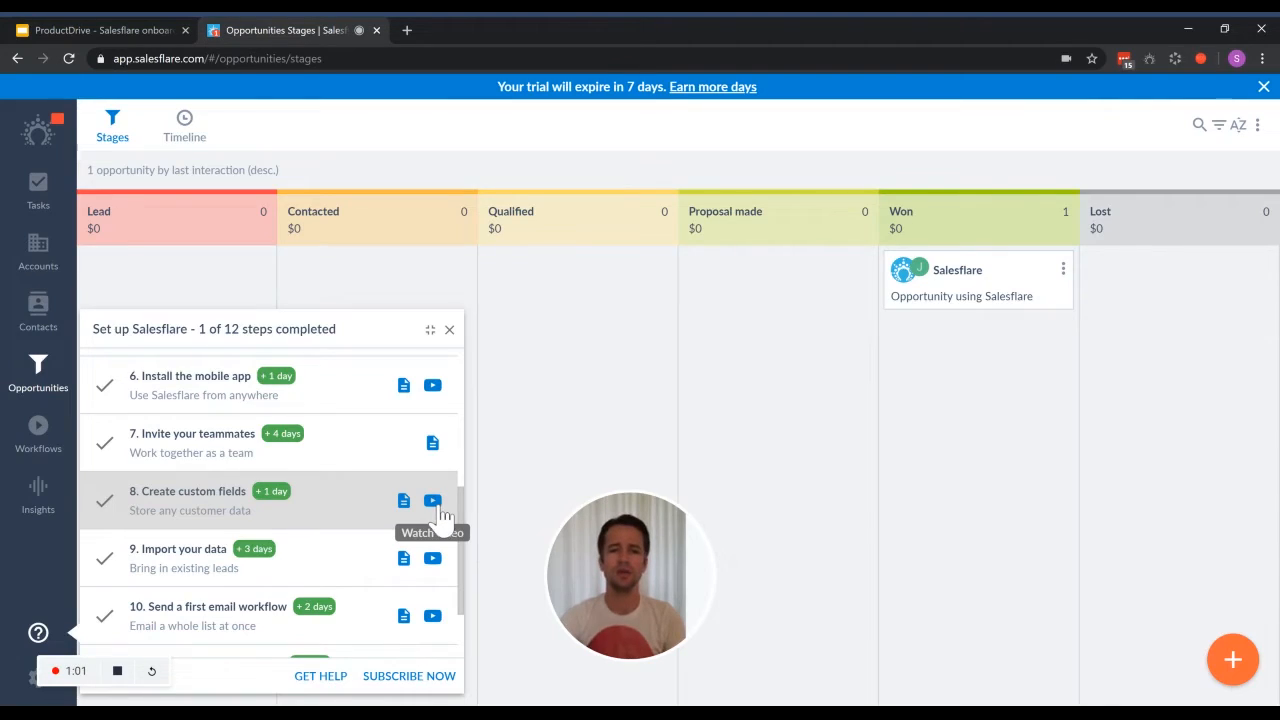
click(432, 500)
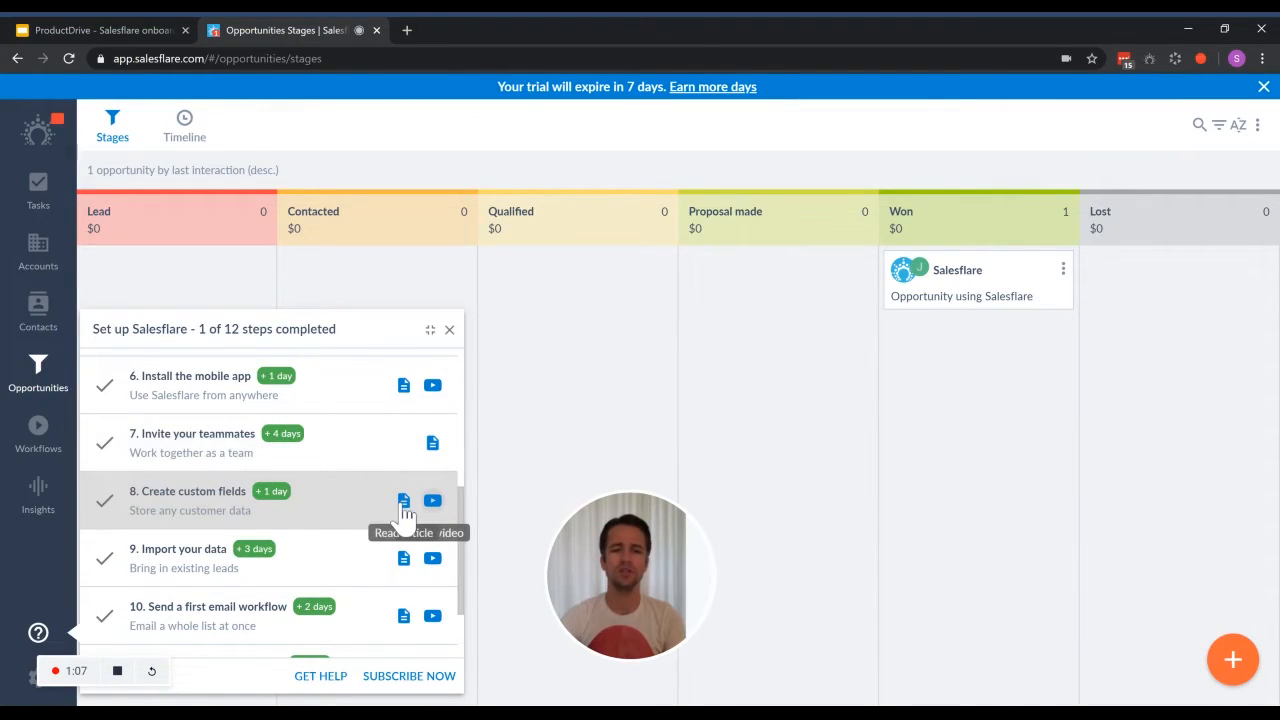
mouse_move(328, 518)
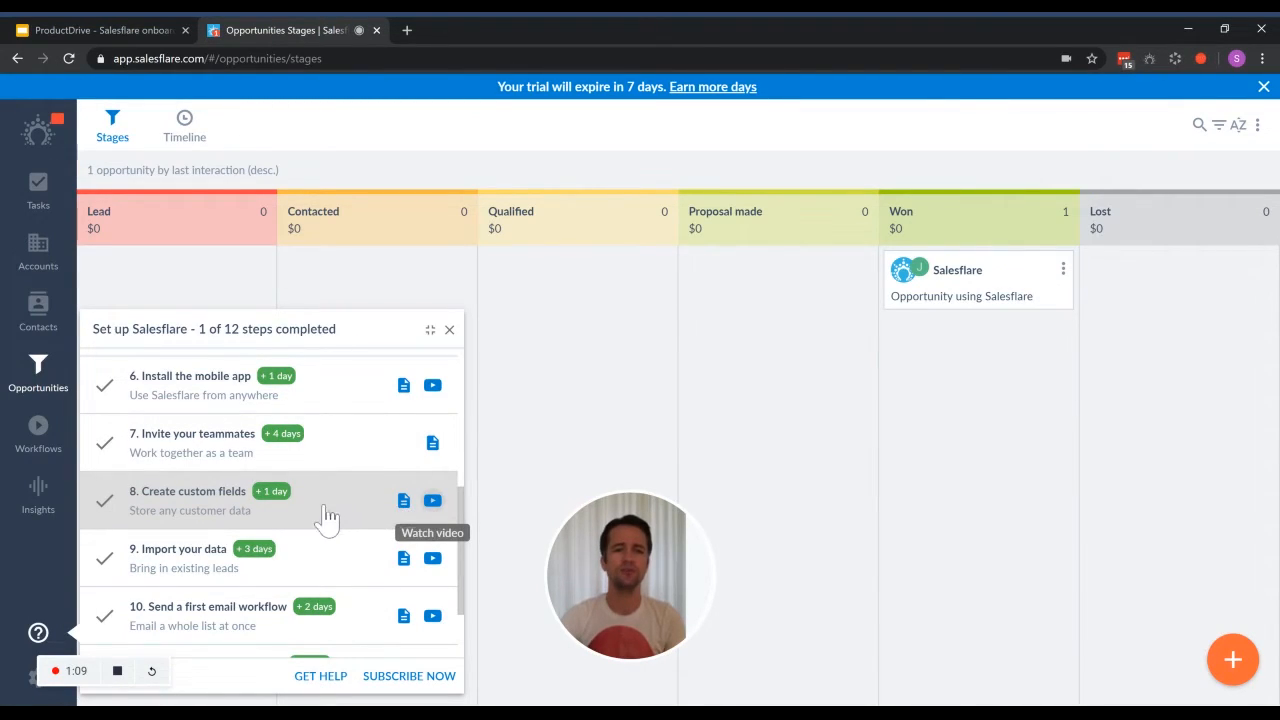
mouse_move(344, 518)
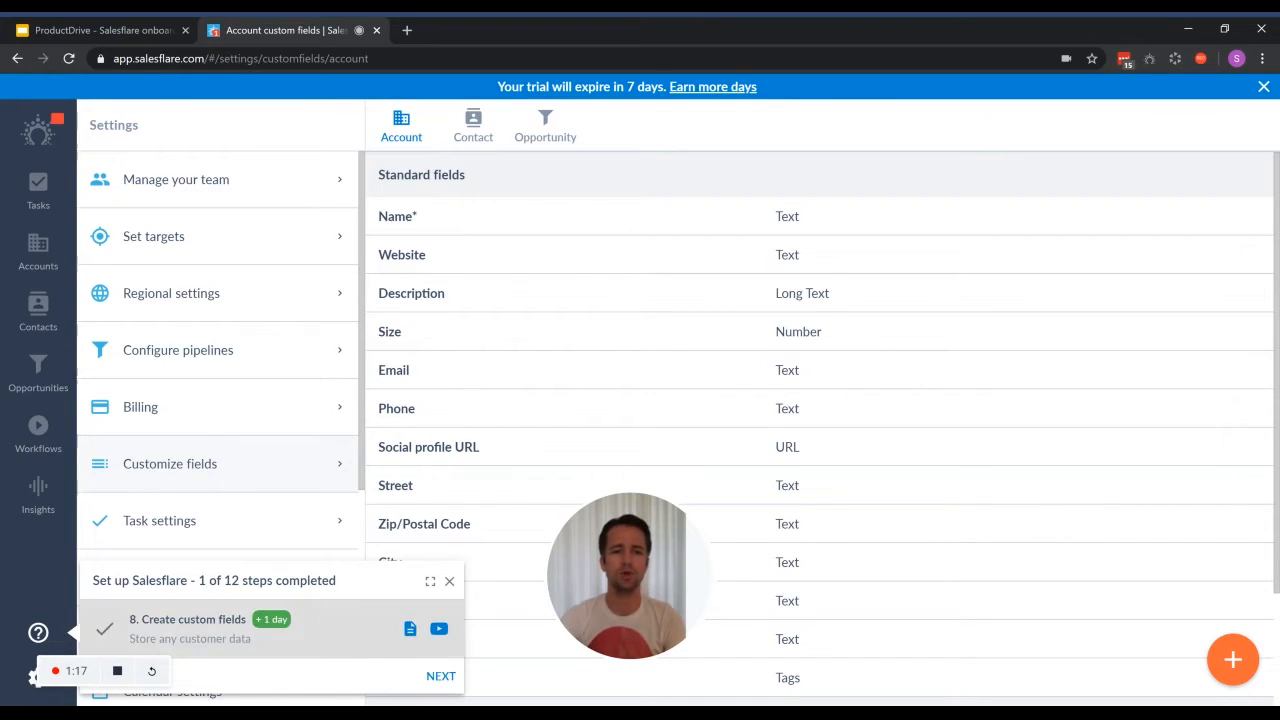
mouse_move(344, 618)
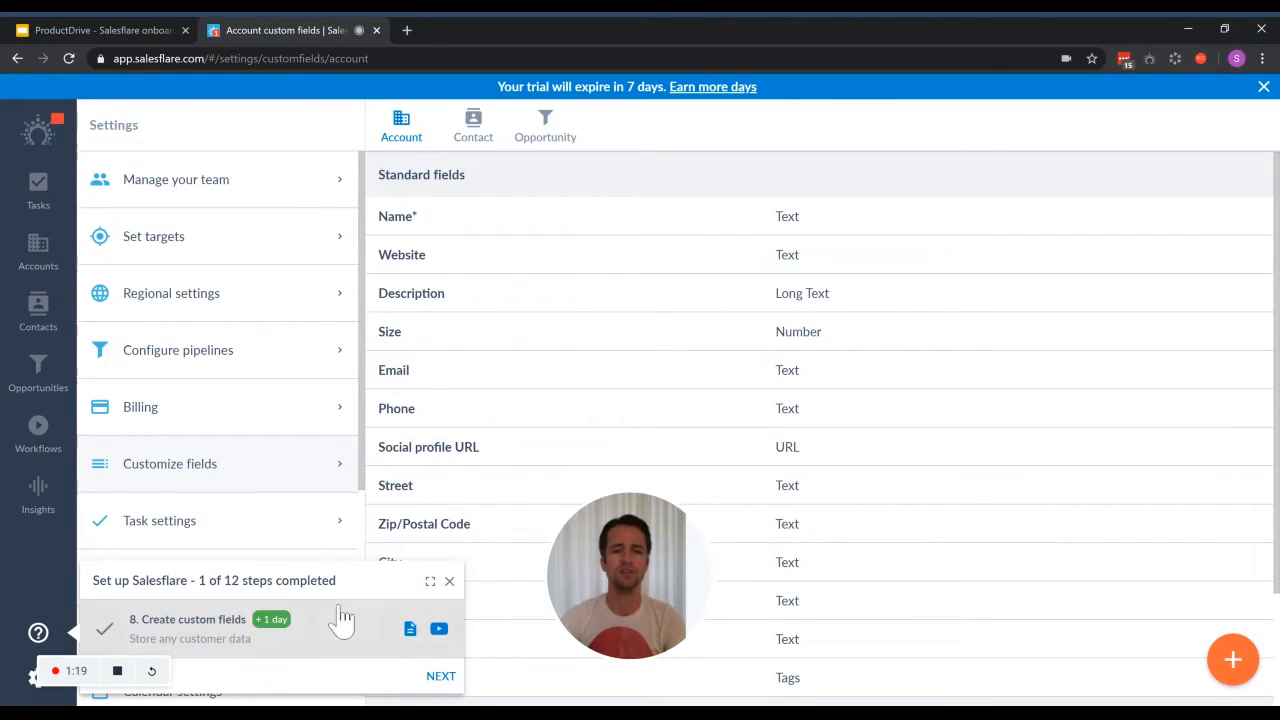
mouse_move(392, 588)
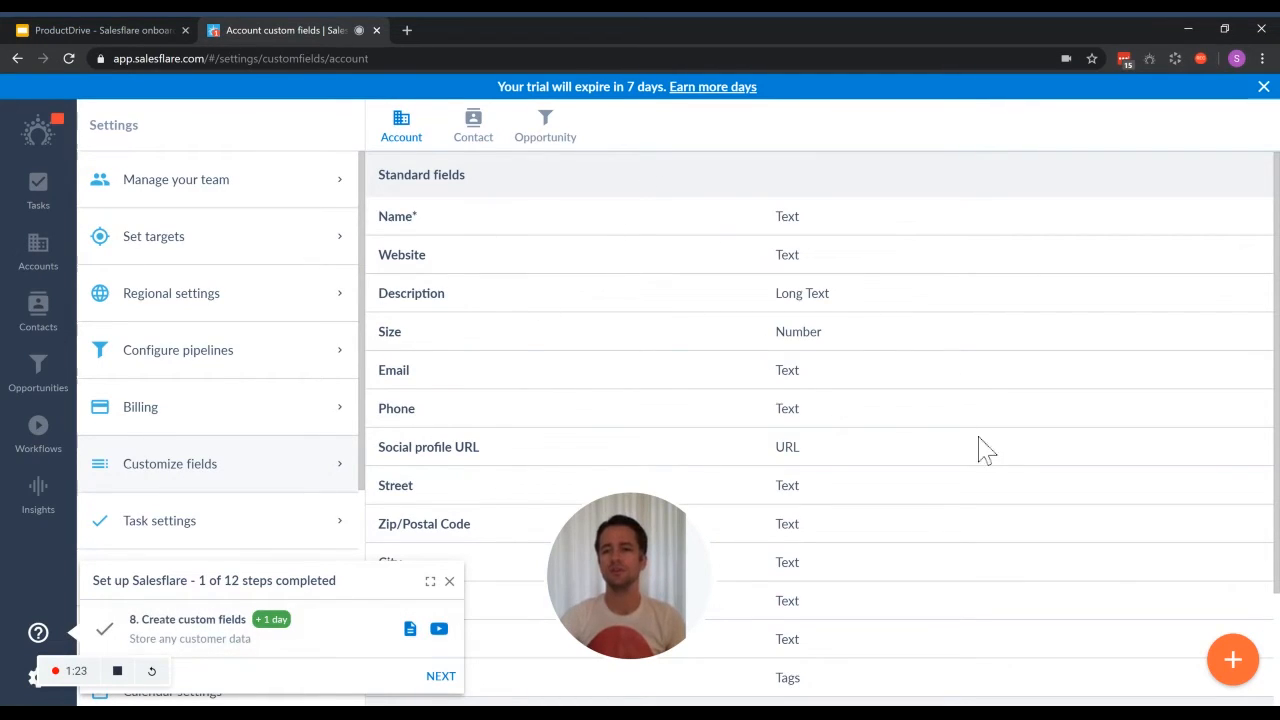
Begin a new account custom field from the Account custom fields page.
click(1232, 660)
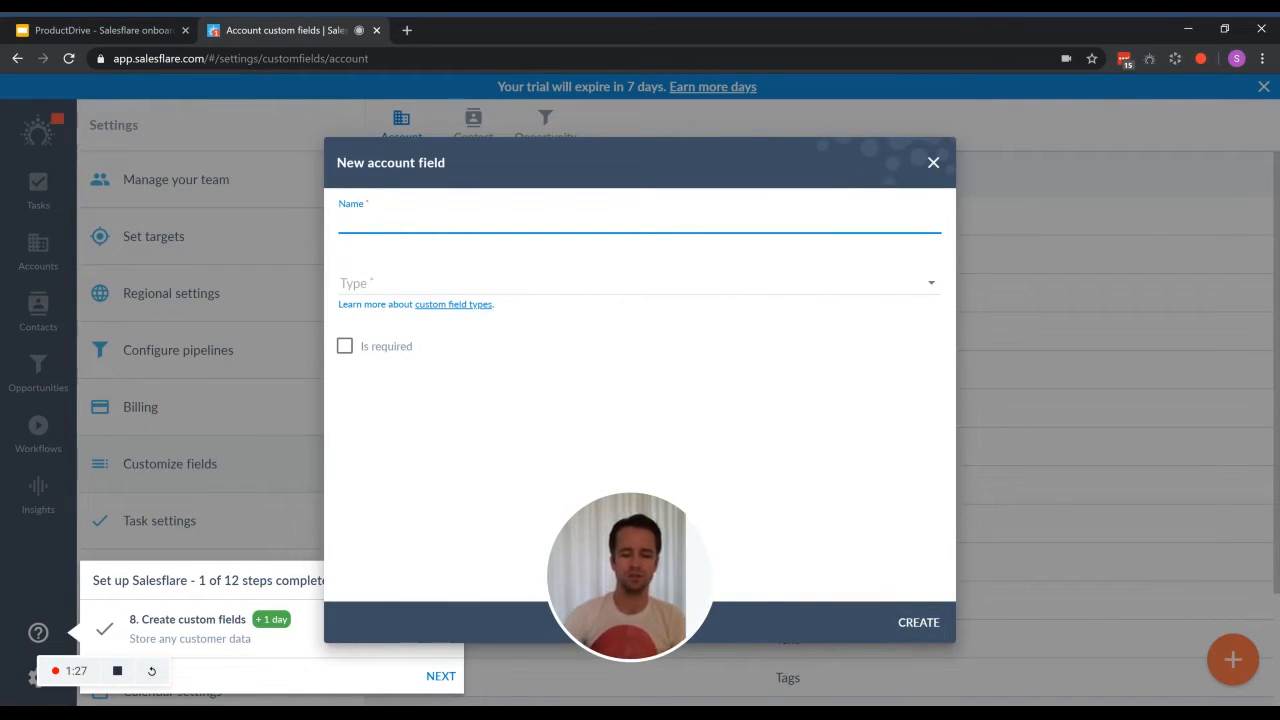
Create an account field named 'Test' of type Number.
text(Test)
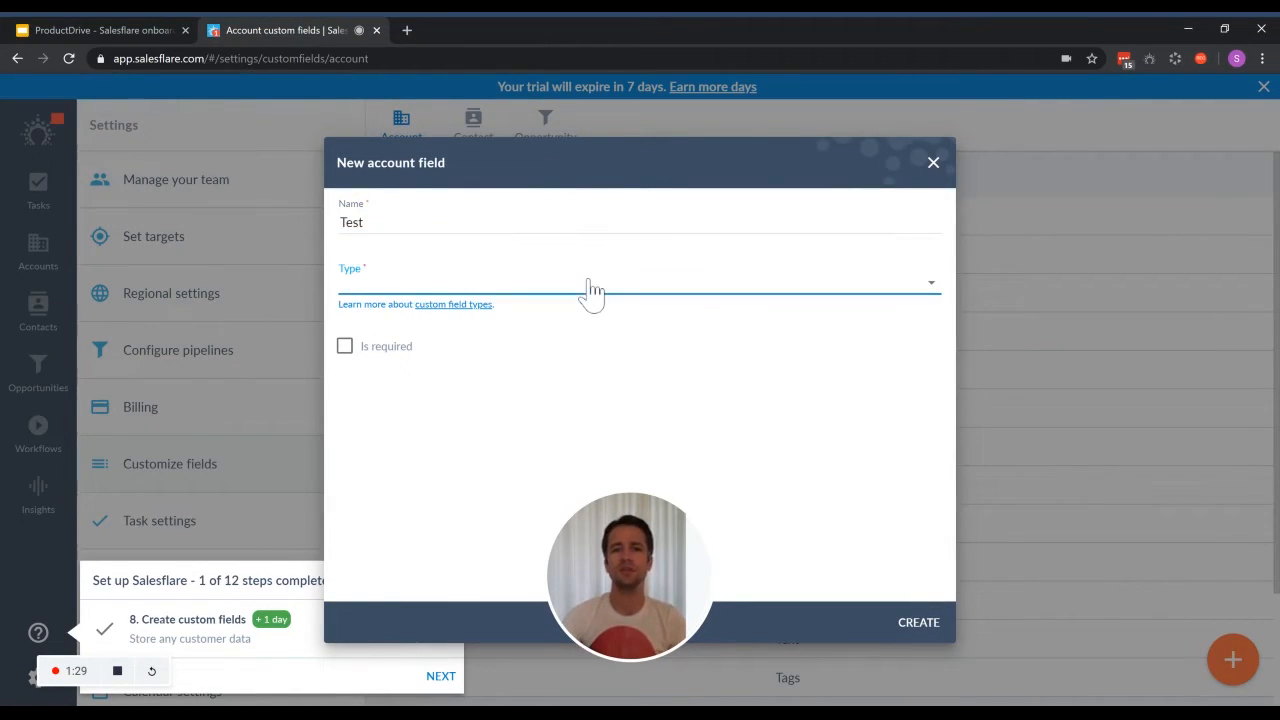
click(638, 280)
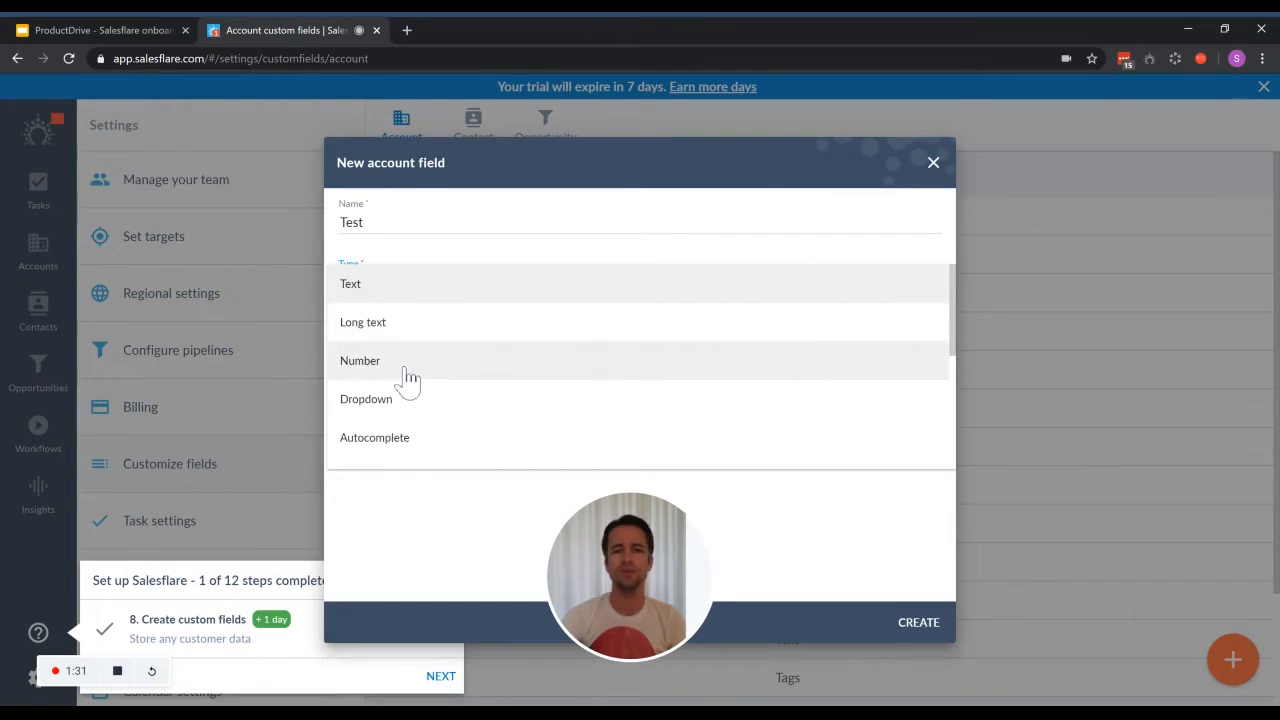
click(360, 360)
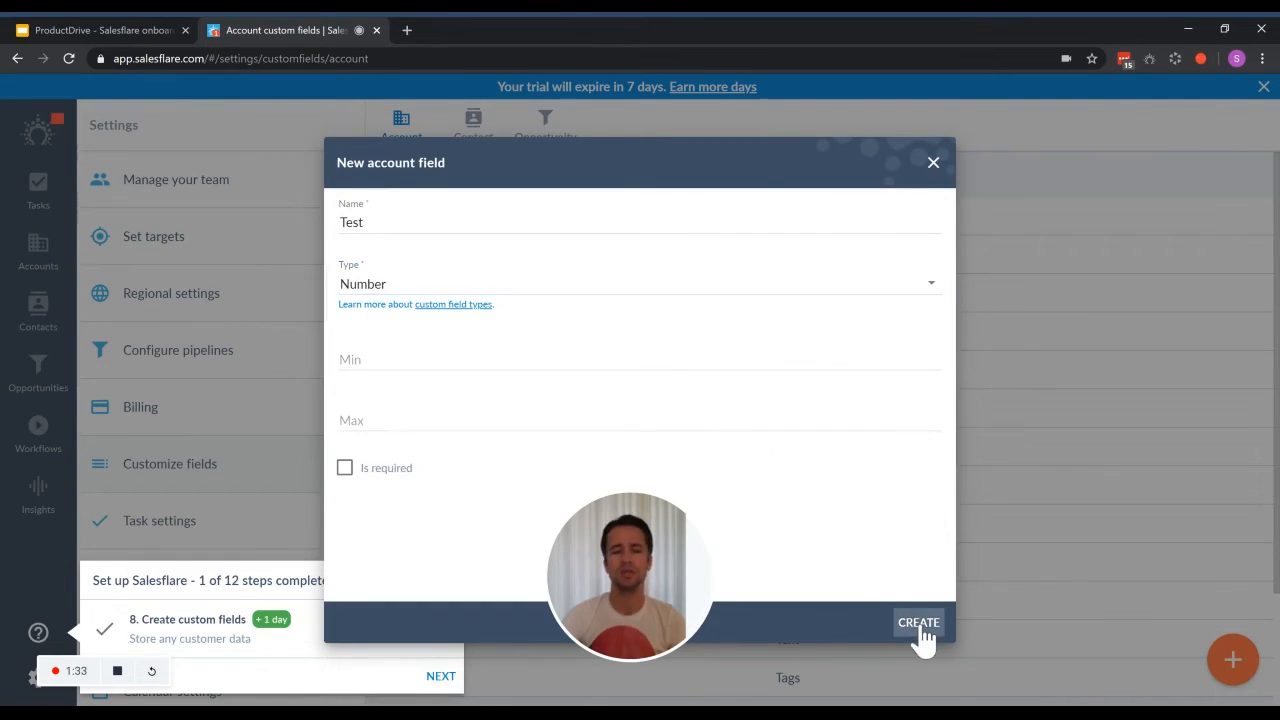
click(918, 622)
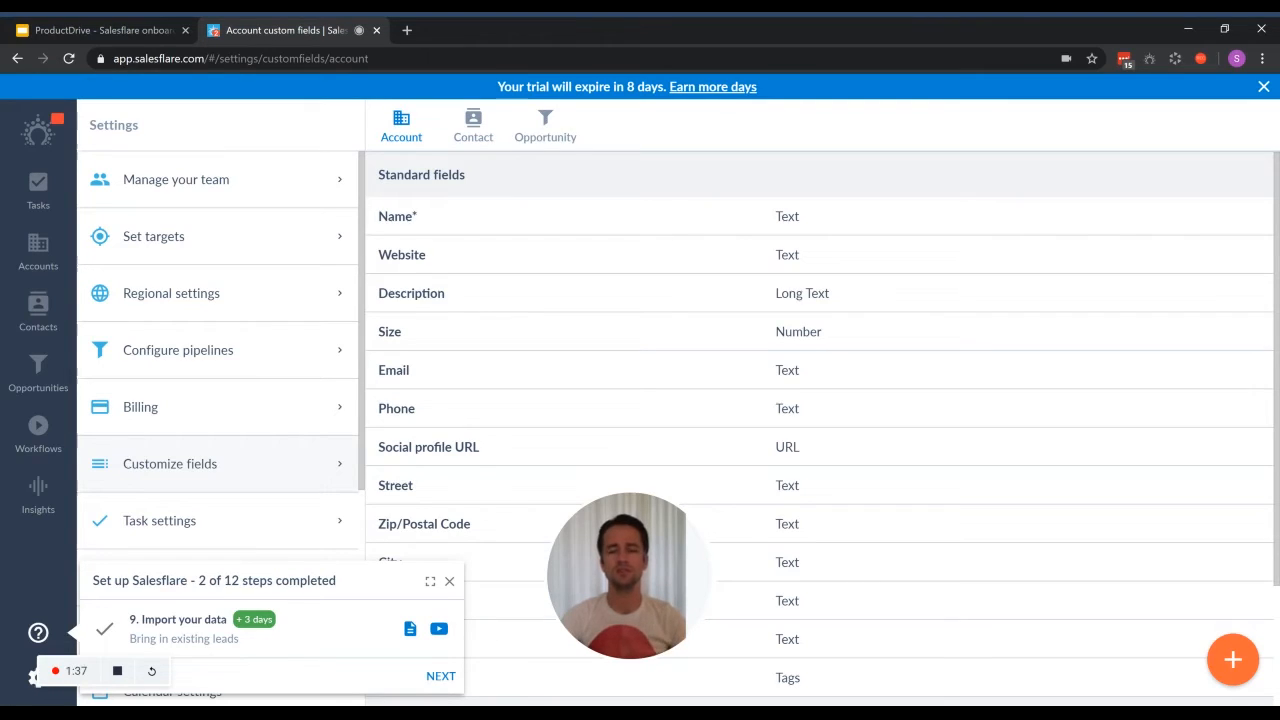
mouse_move(908, 608)
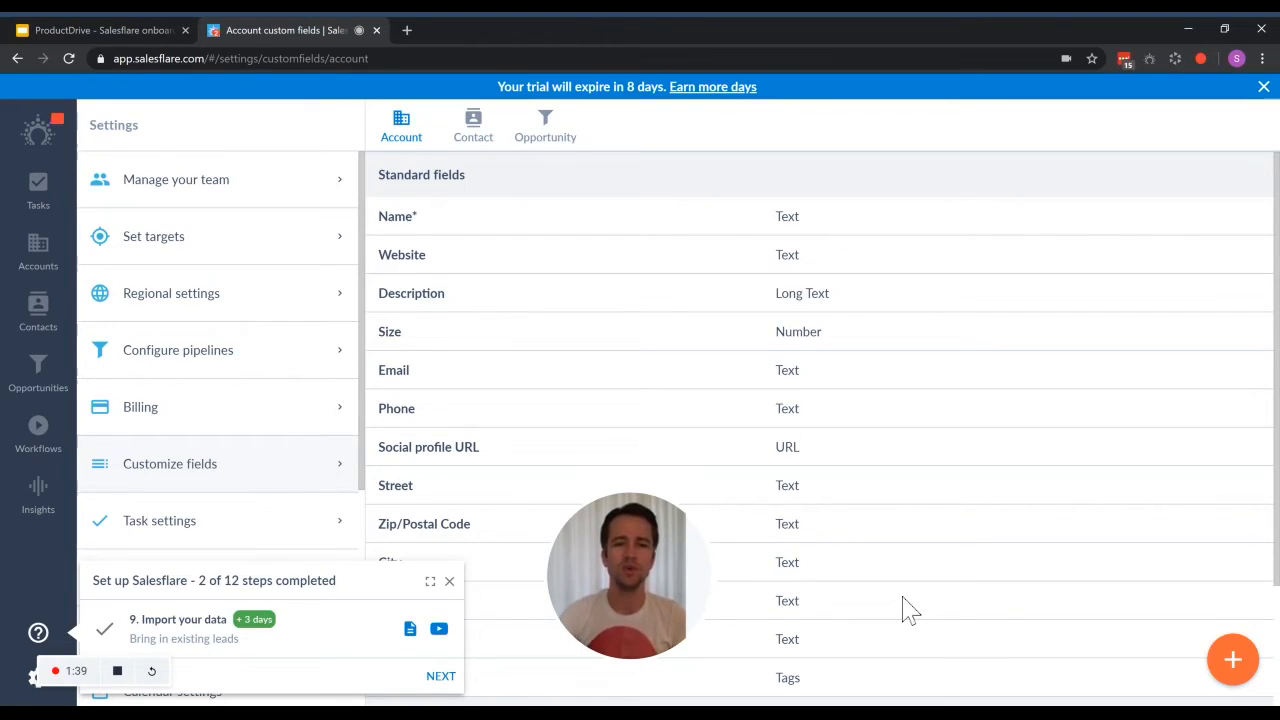
Advance to the 'Import your data' setup step, landing on Settings > Imports.
click(180, 620)
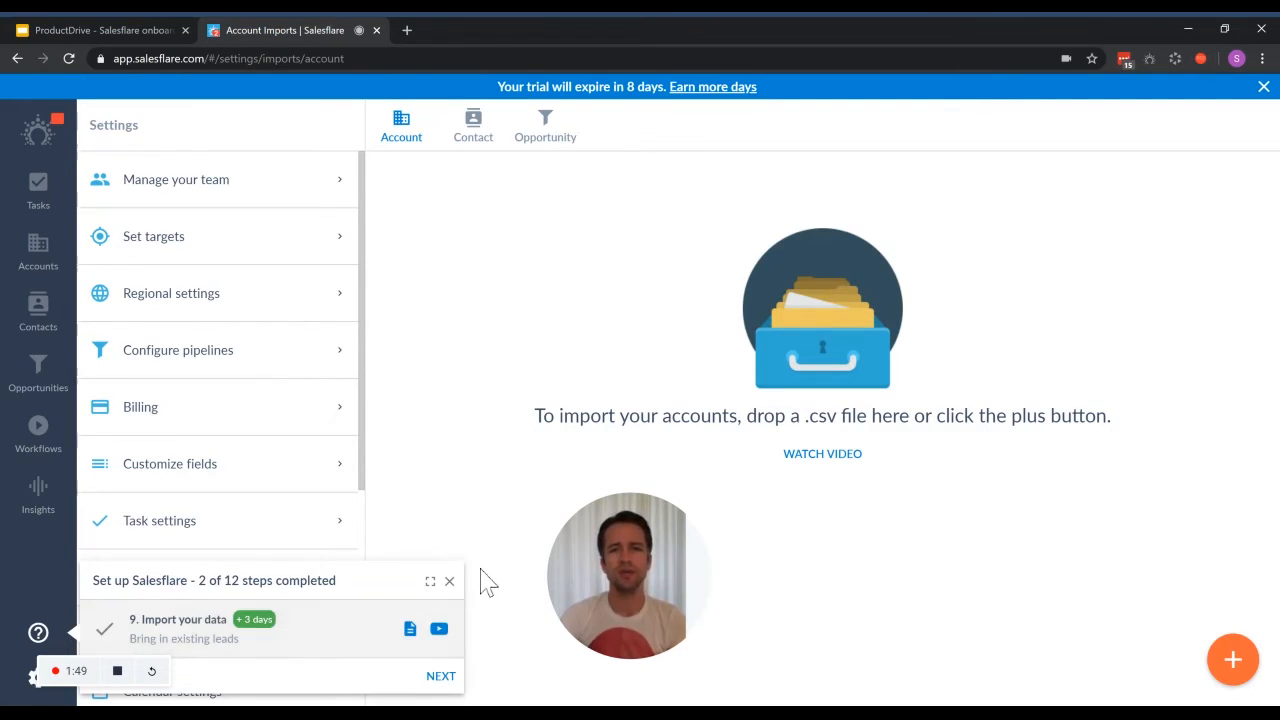
Reopen the setup checklist via the help menu, then switch to the Google Slides results deck.
click(448, 580)
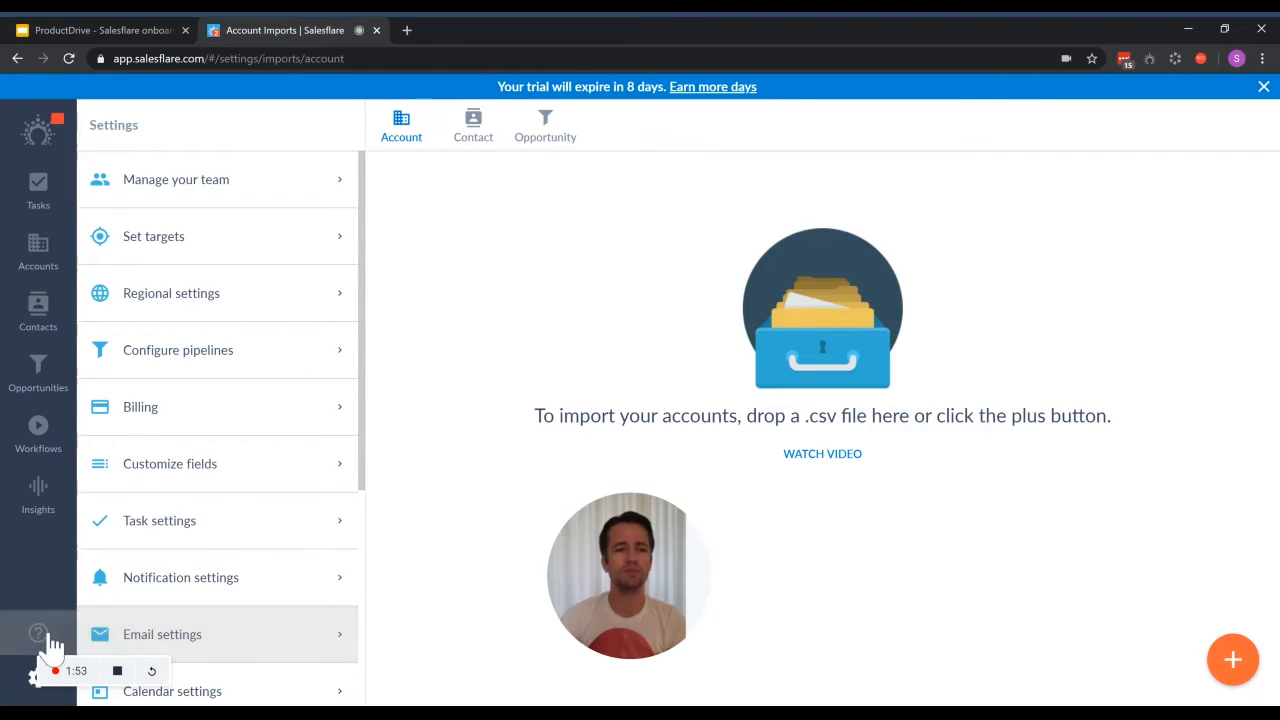
click(38, 632)
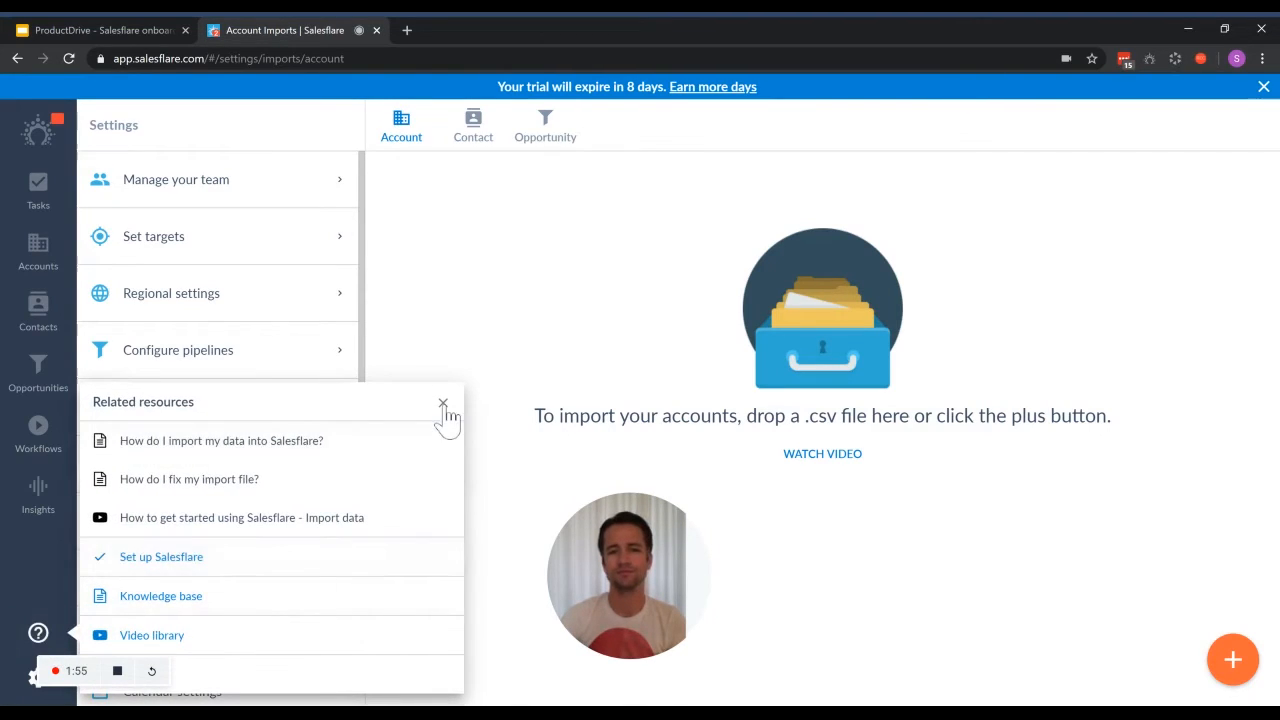
click(442, 404)
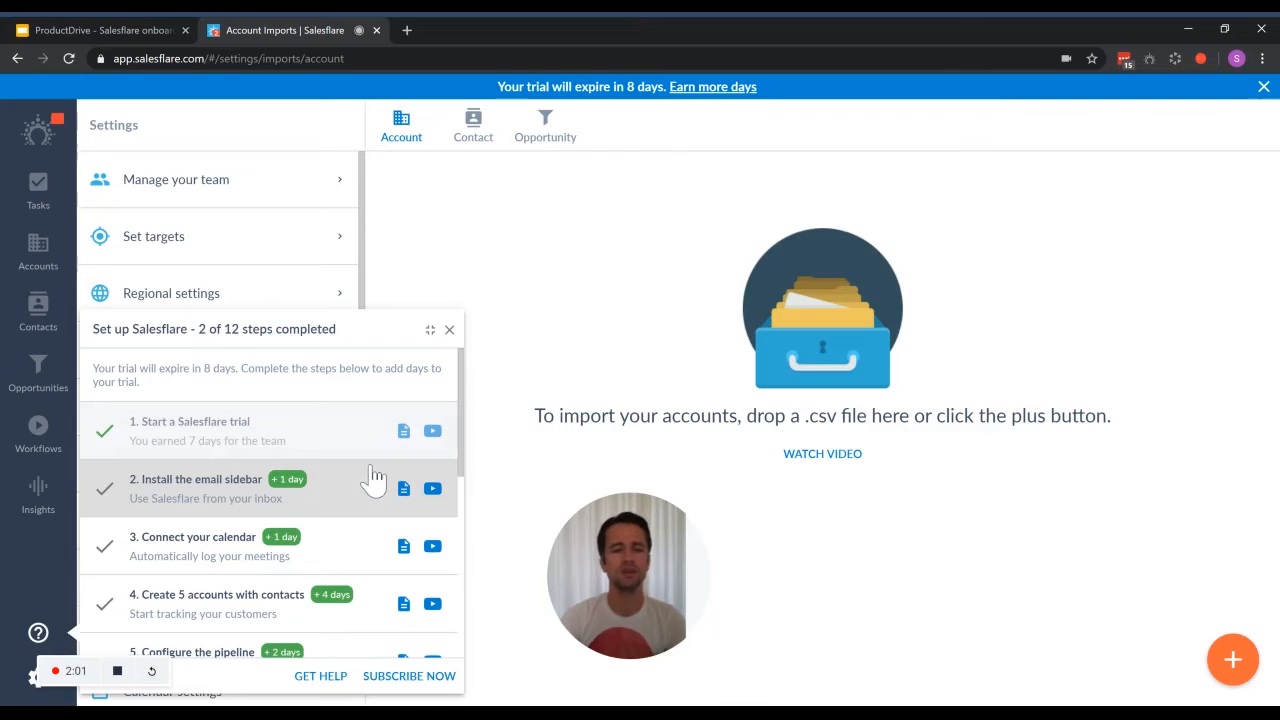
mouse_move(456, 400)
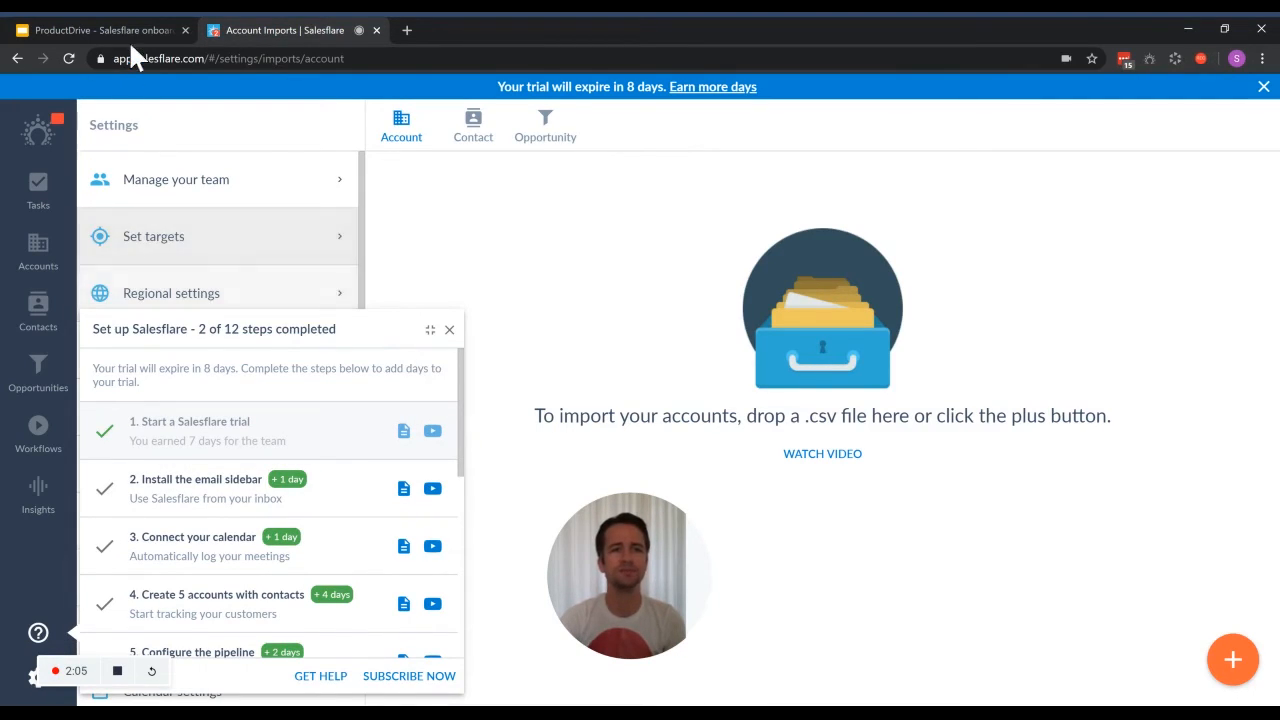
click(90, 30)
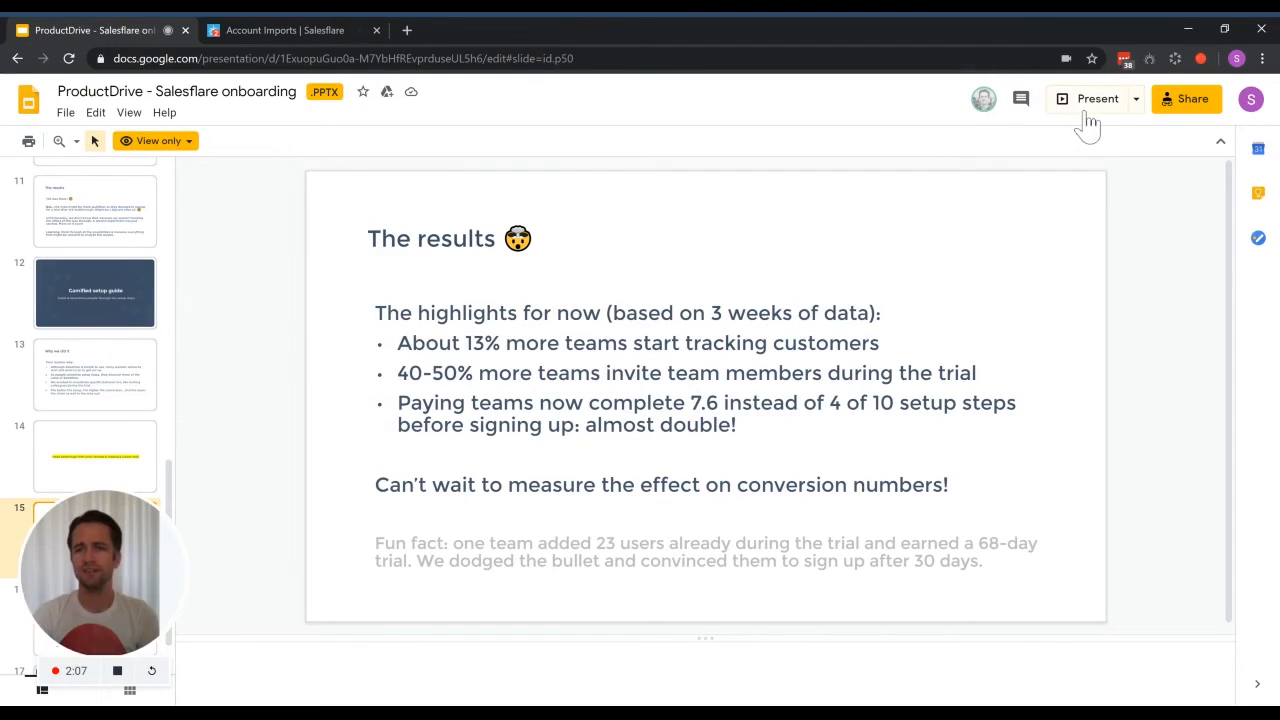